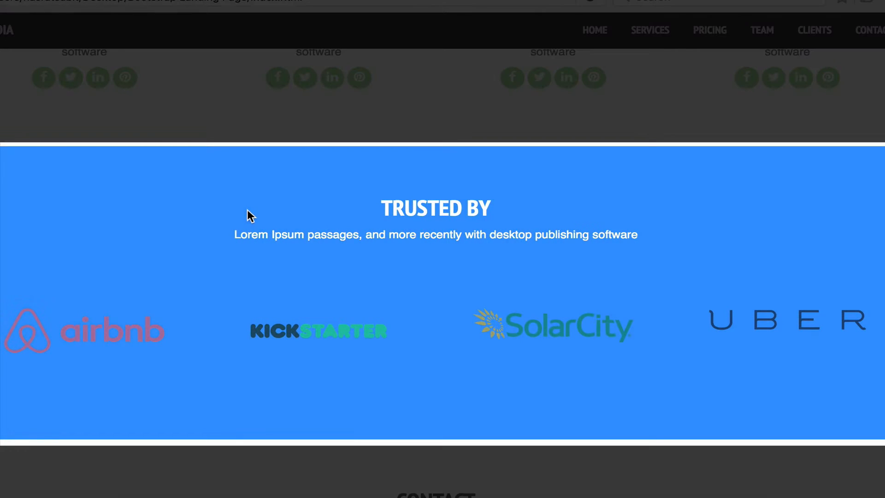
mouse_move(425, 213)
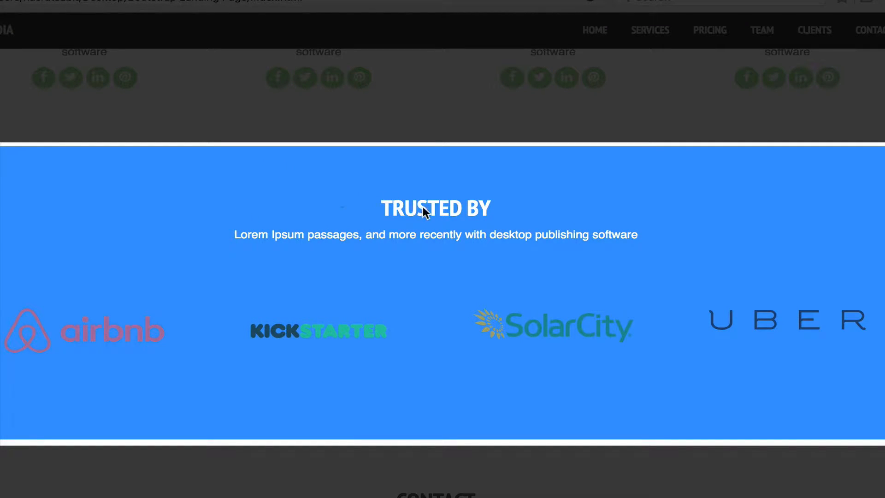
mouse_move(259, 246)
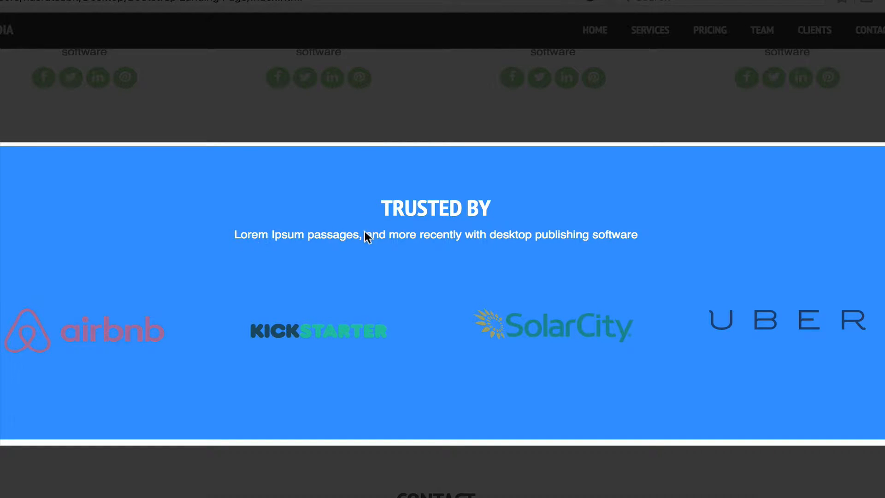
mouse_move(125, 255)
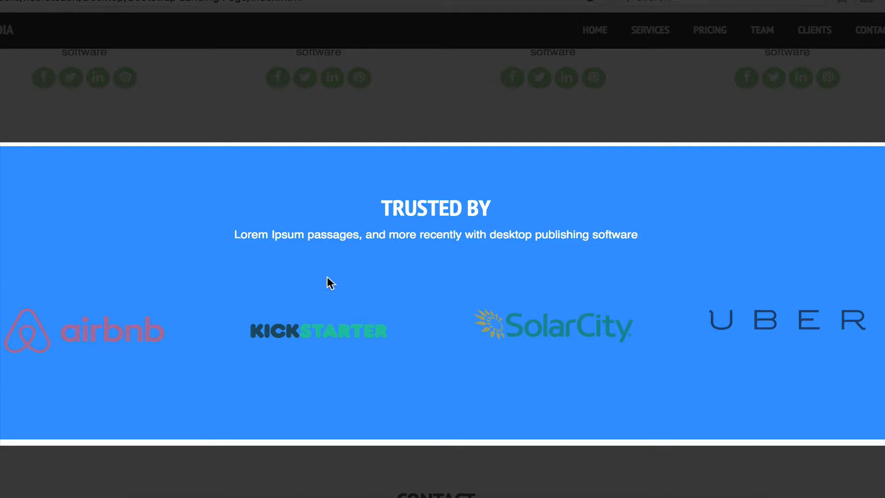
mouse_move(734, 310)
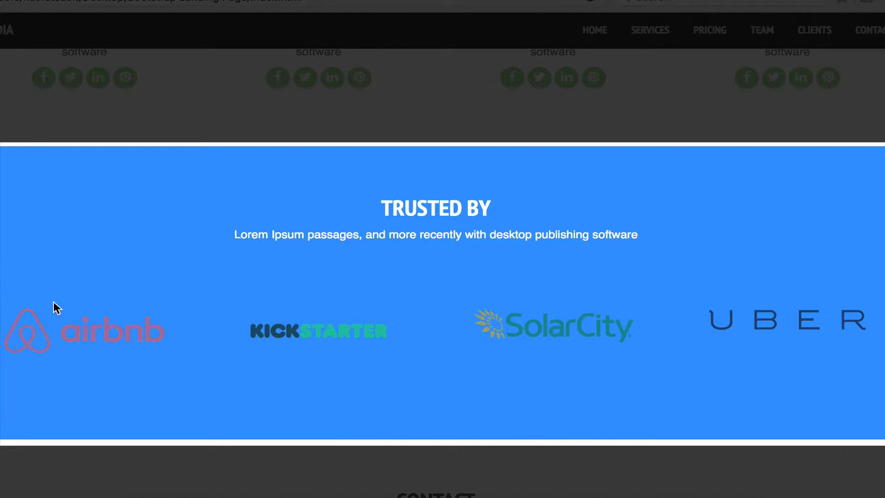
mouse_move(96, 336)
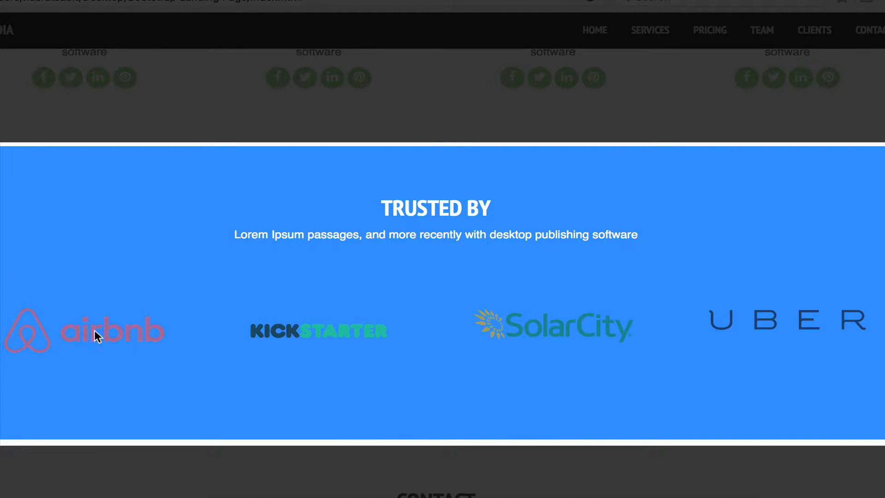
mouse_move(120, 309)
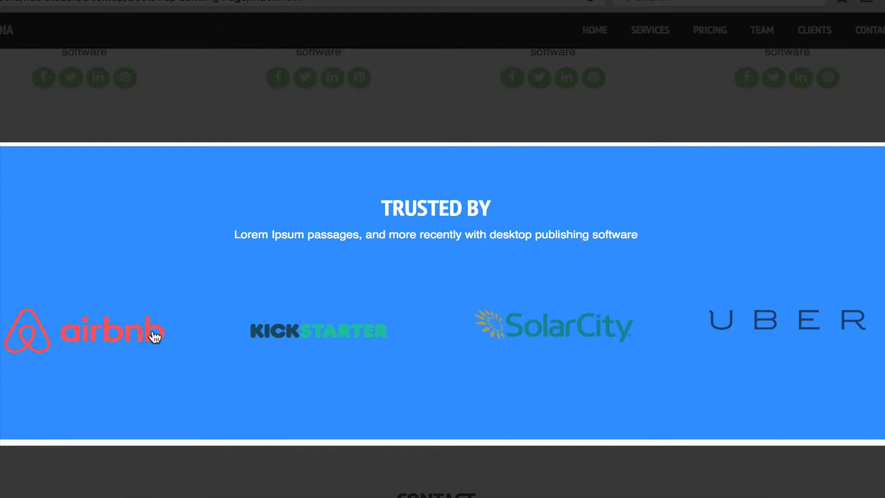
mouse_move(336, 345)
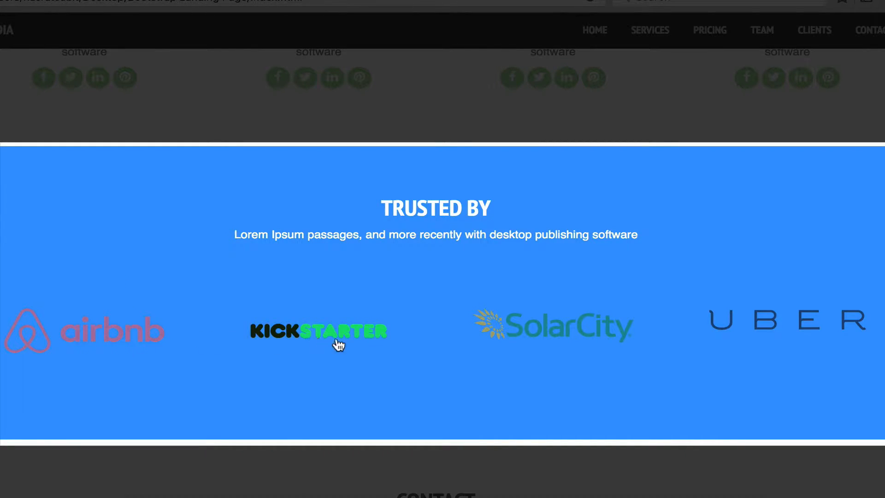
mouse_move(706, 328)
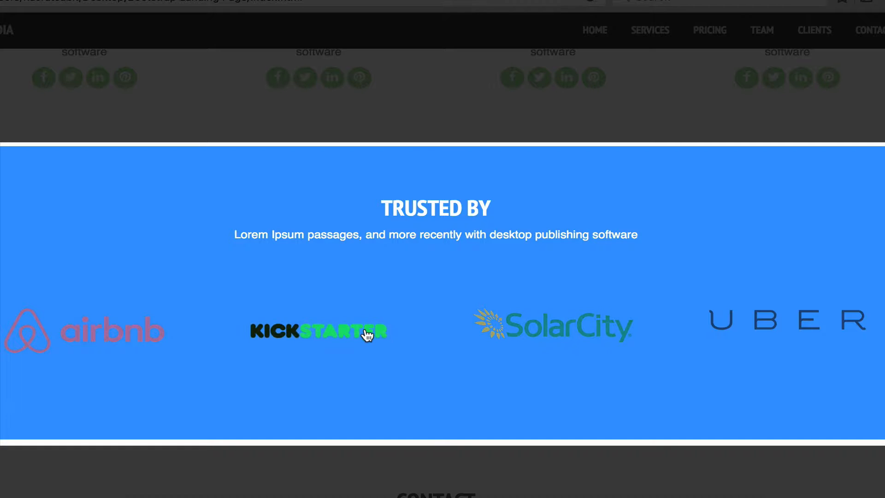
mouse_move(60, 333)
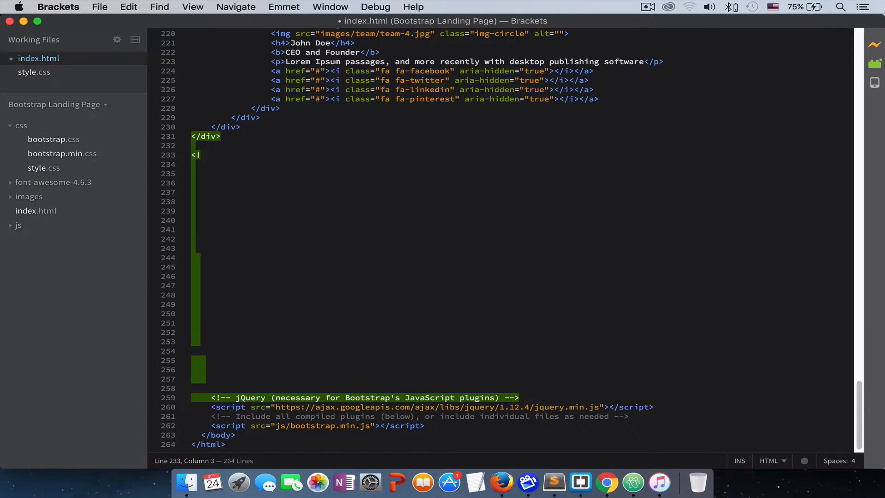
Add '<!--- End Team ---->' and '<!--- Clients ---->' comments below the team section, with a blank line.
type("--- End")
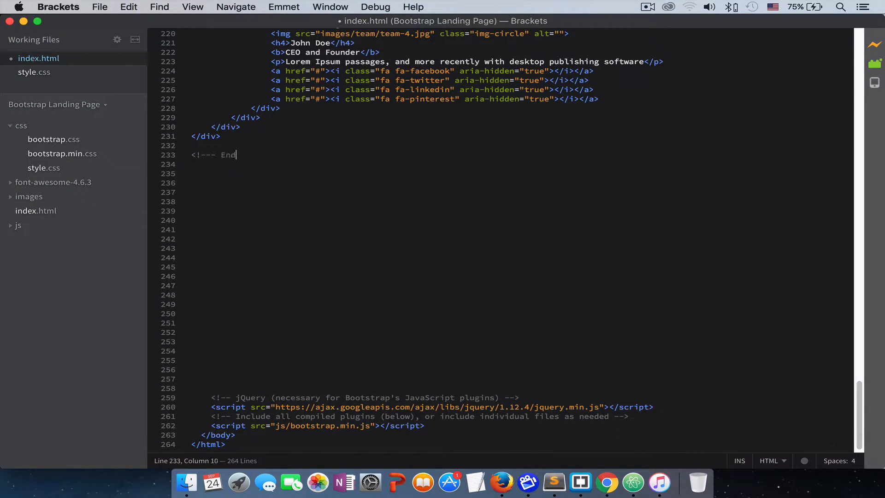
type("Team")
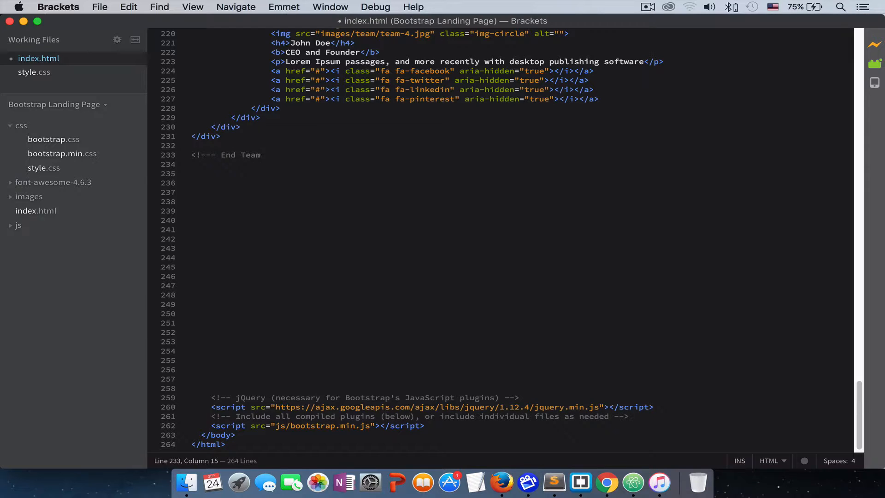
type("---->")
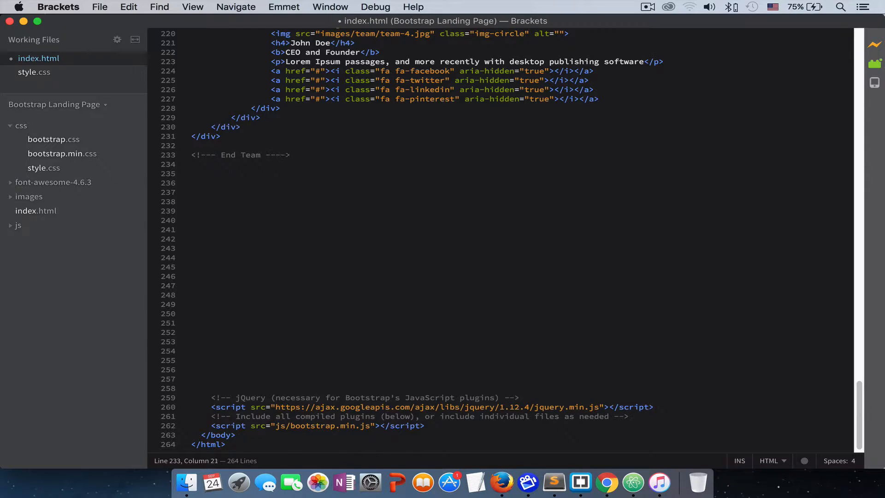
type("<")
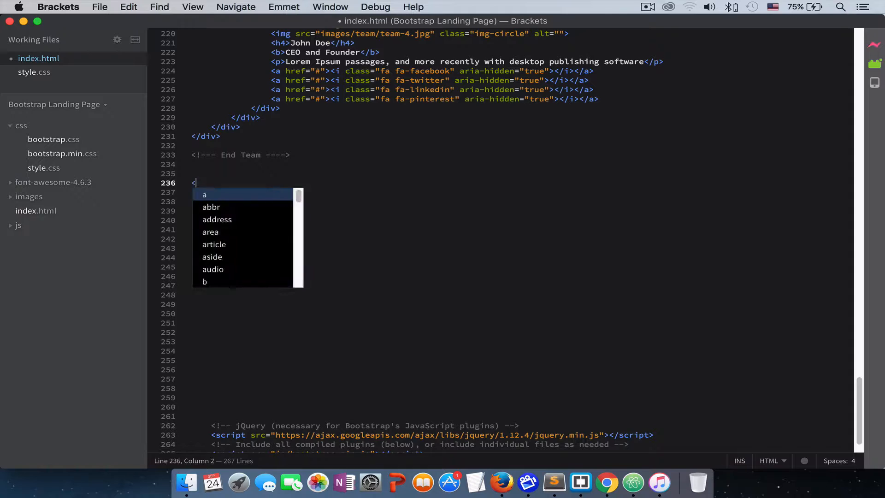
type("!---")
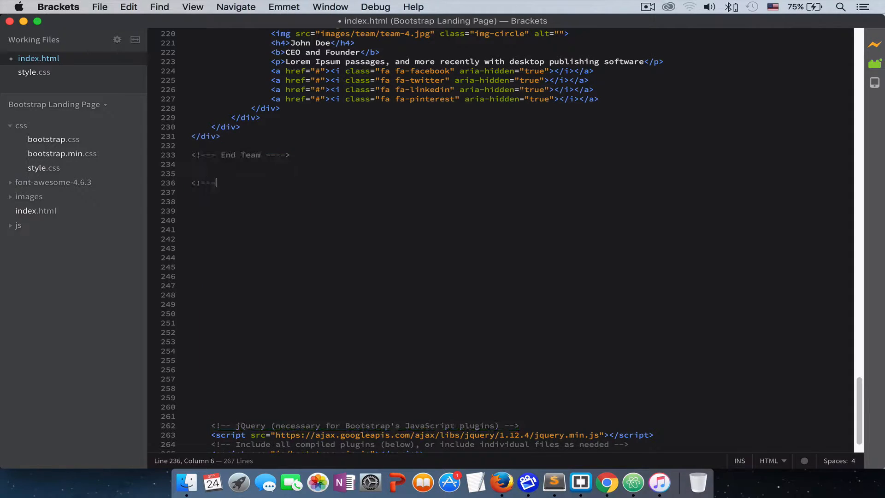
type("Cl")
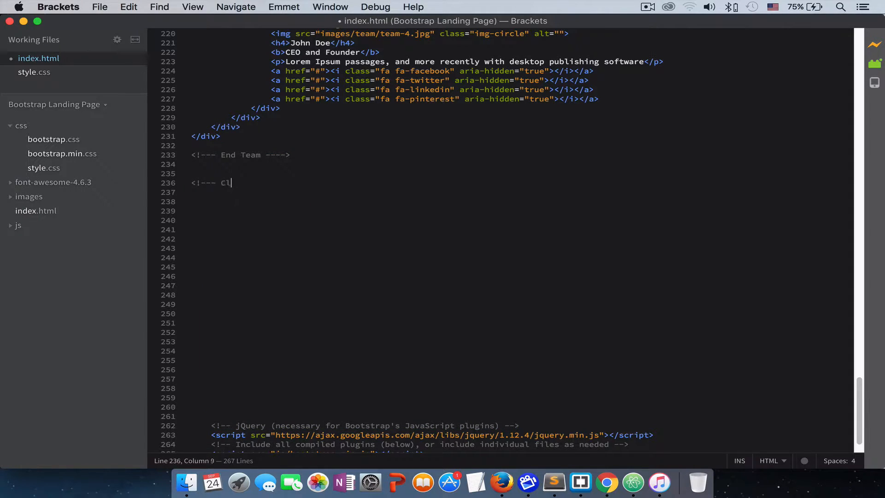
type("ients")
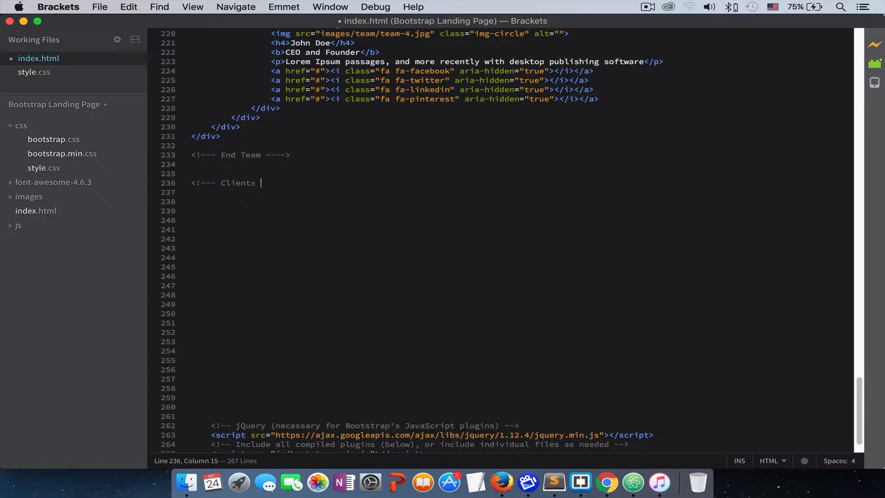
type("---->")
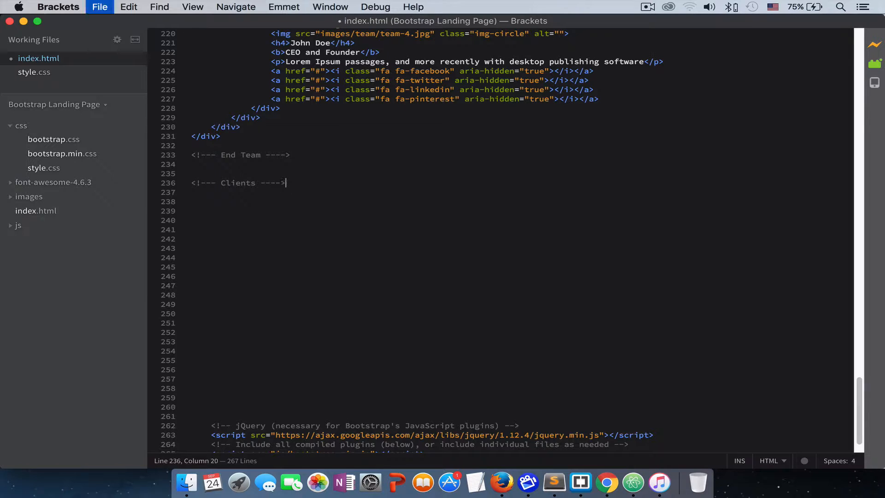
key("enter")
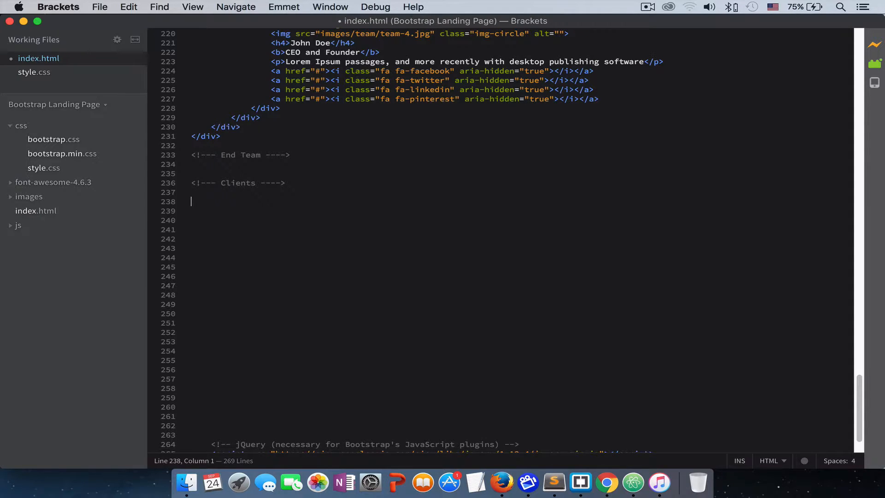
Expand div#client.clients into the client section div.
type("div.")
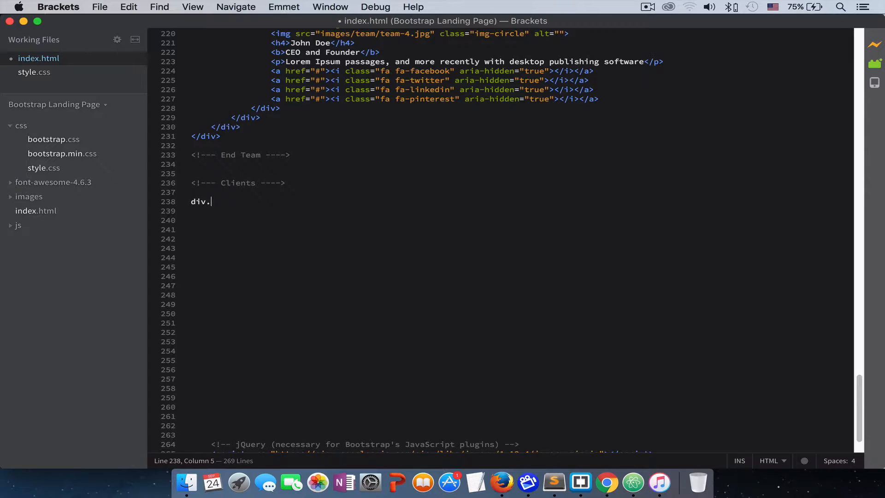
type("#cl")
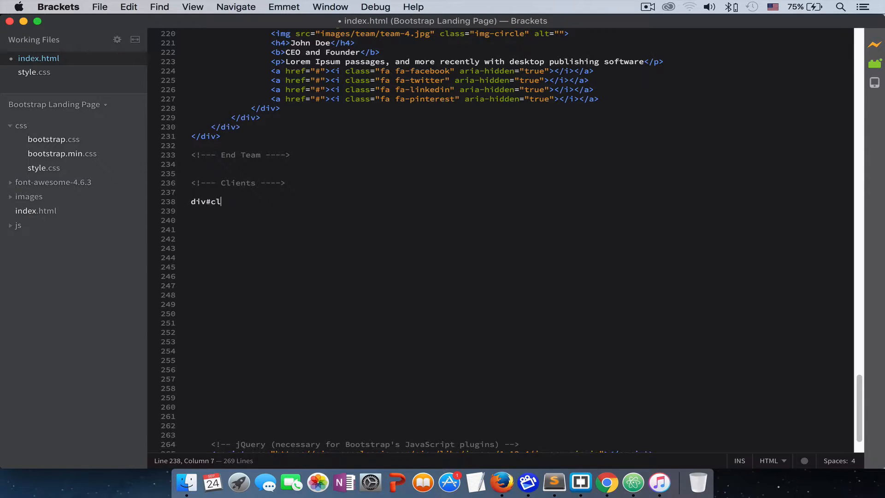
type("ient.c")
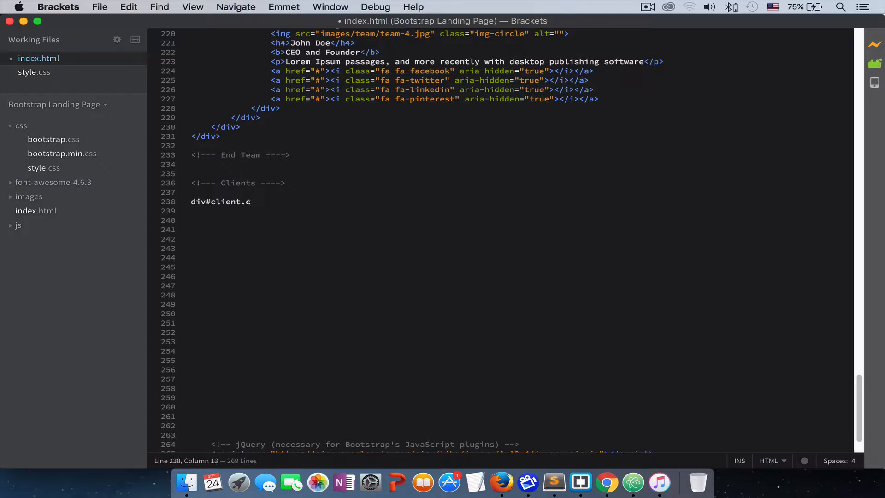
type("lients")
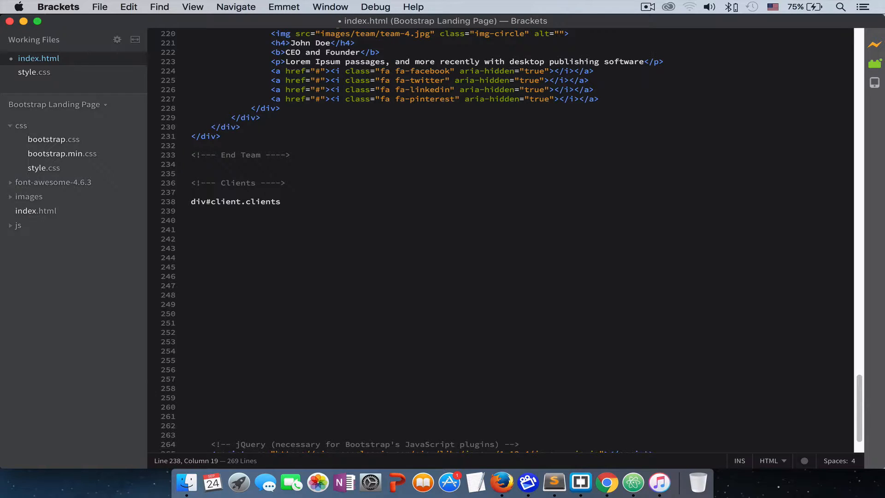
key("Tab")
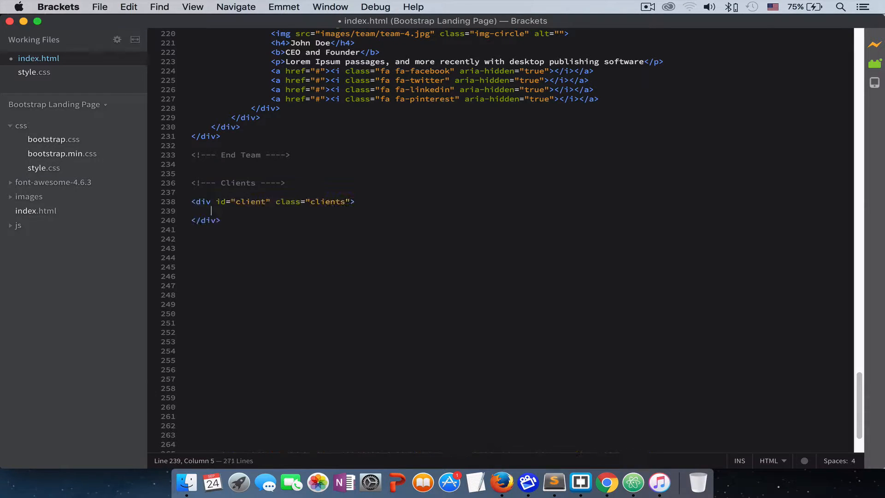
Nest a container div and an inner row div inside the client section.
type("di")
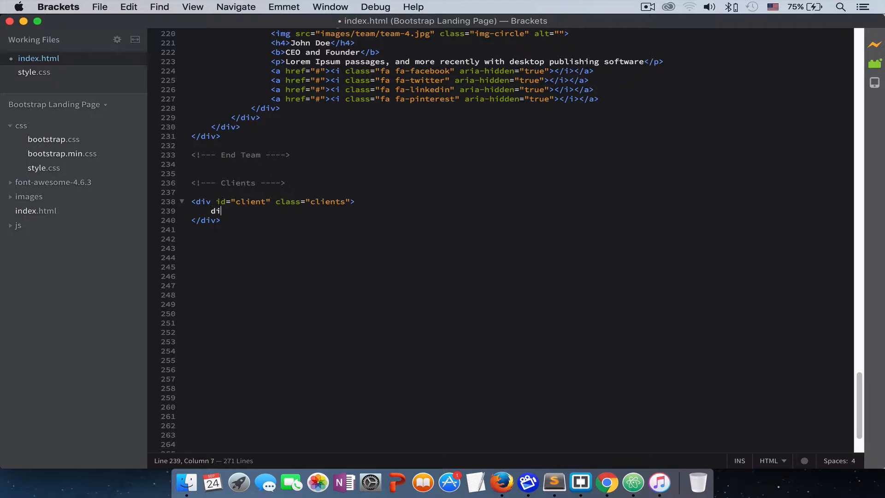
type("v.")
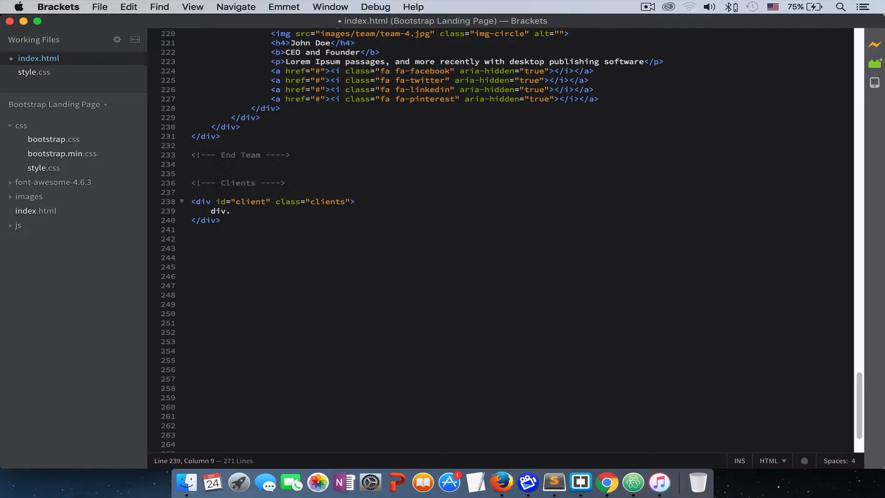
type("container")
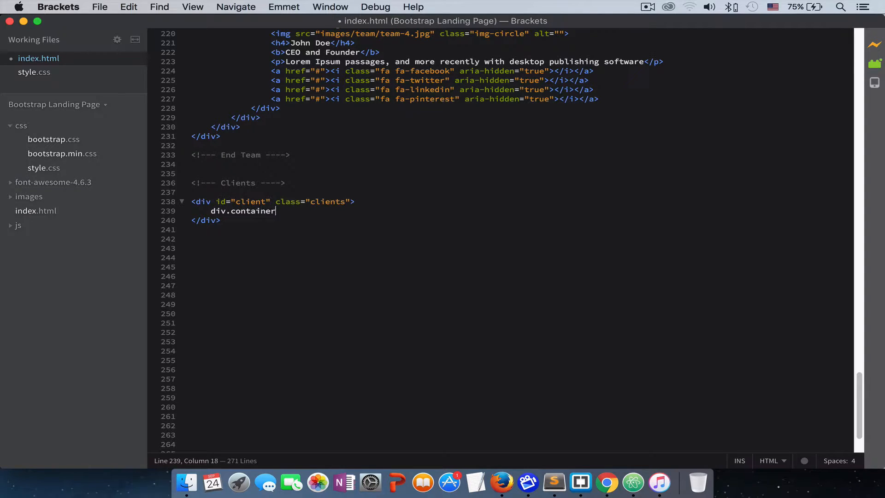
key("Tab")
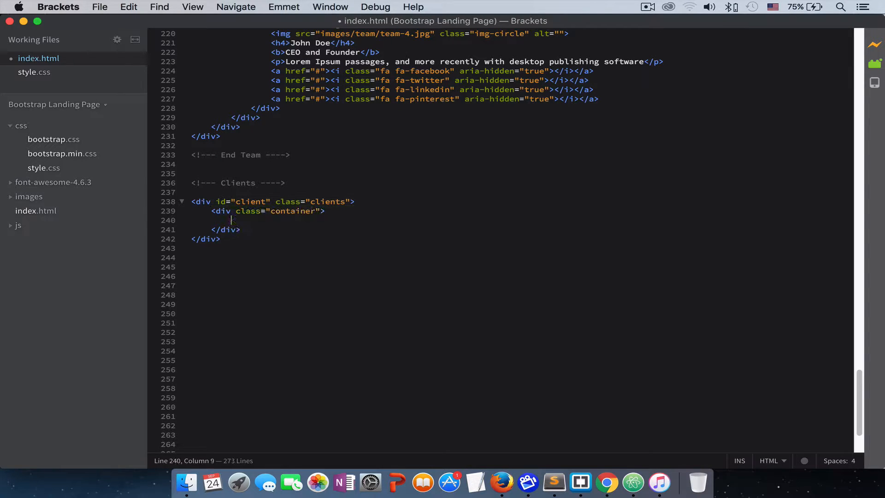
type("div.")
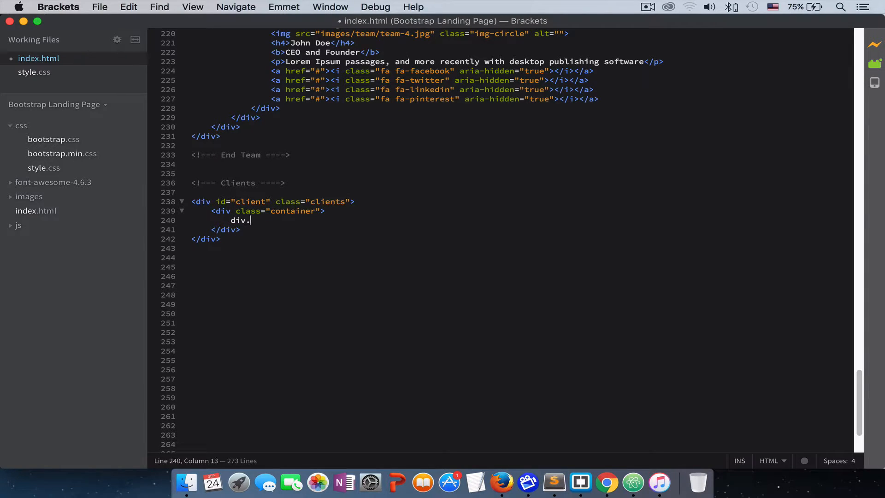
key("tab")
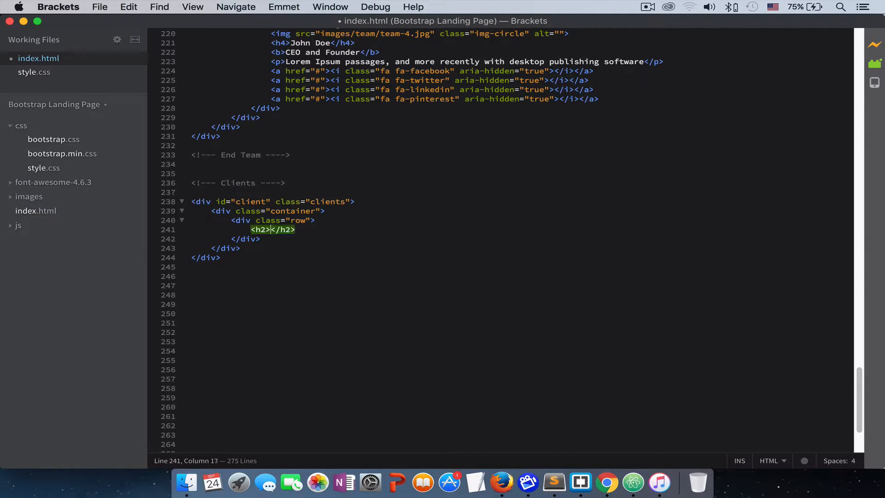
Add a 'Trusted by' heading and a Lorem Ipsum paragraph in the row, then a new line.
type("Trusted by")
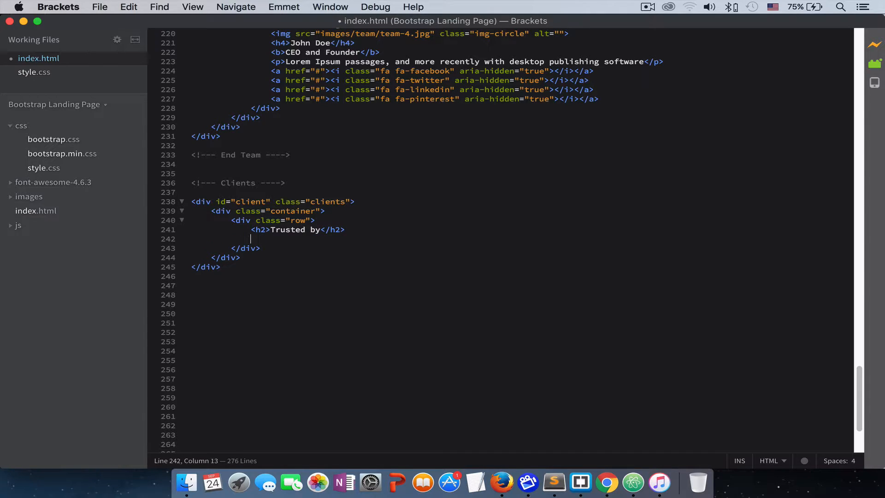
type("<p>Lorem Ipsum passages, and more recently with desktop publishing software</p>")
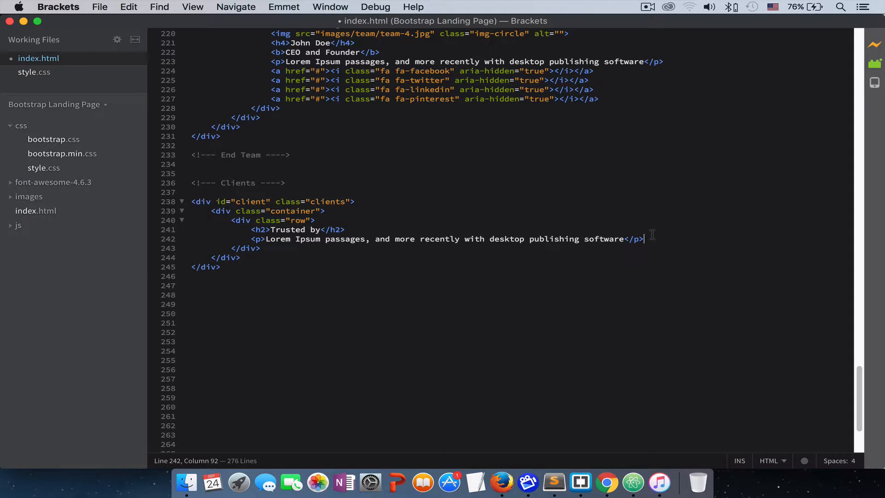
key("enter")
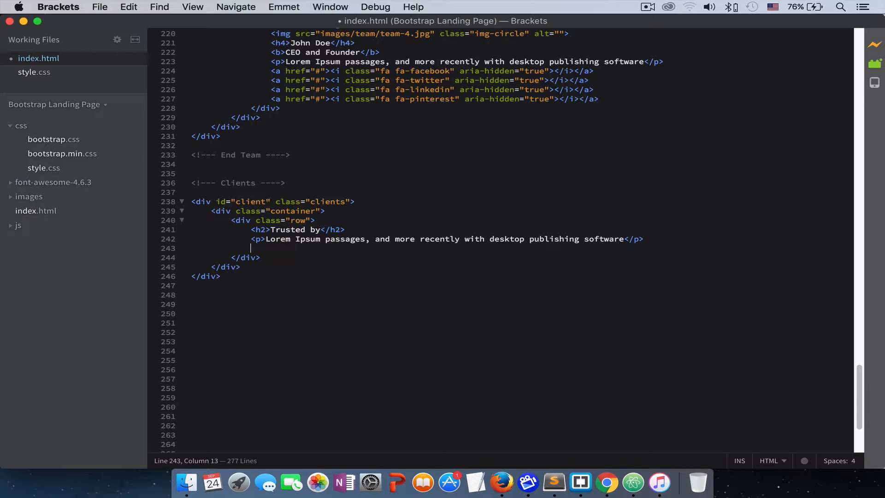
Create four col-lg-3 col-md-3 column divs under the paragraph.
type("div.")
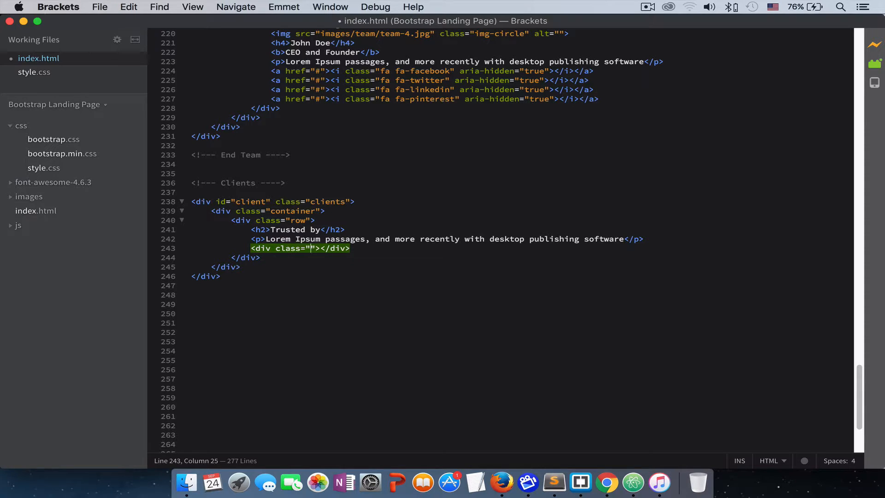
type("col-lg")
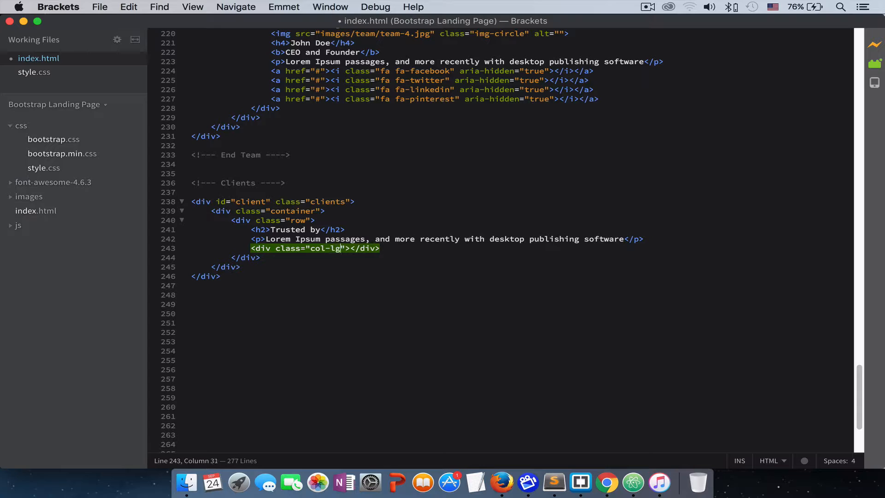
type("-3")
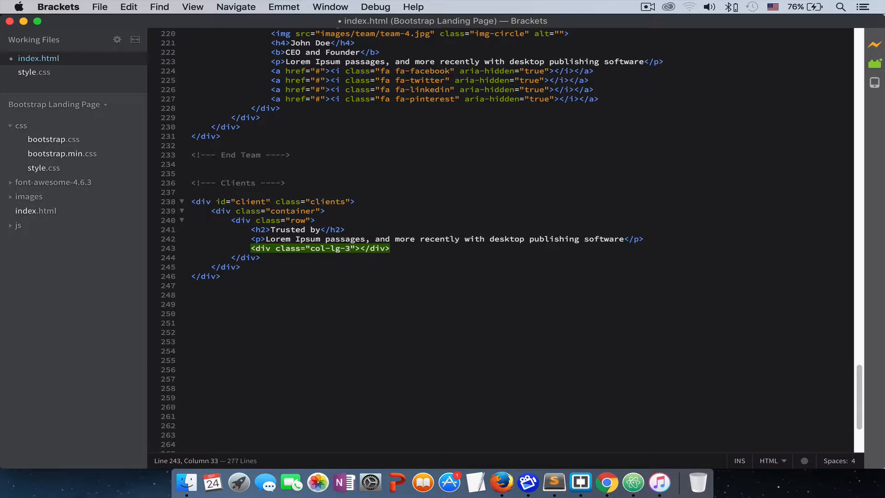
type("\" \"")
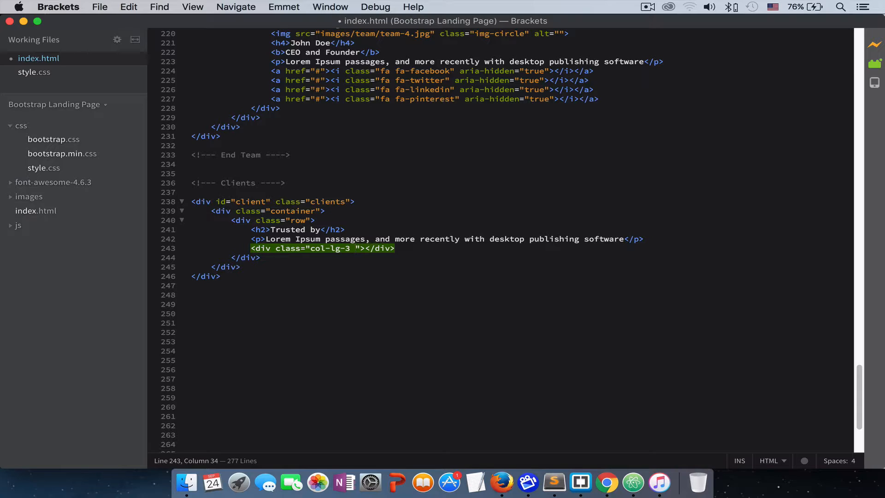
type("col-md-")
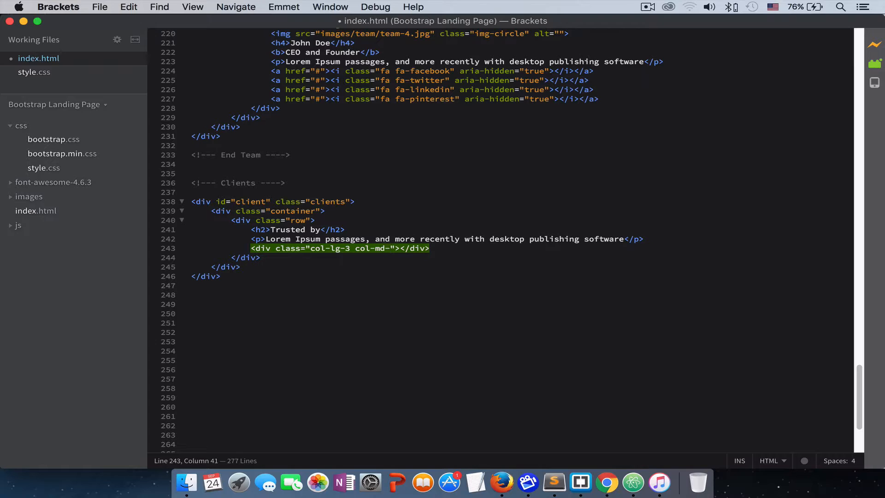
type("3")
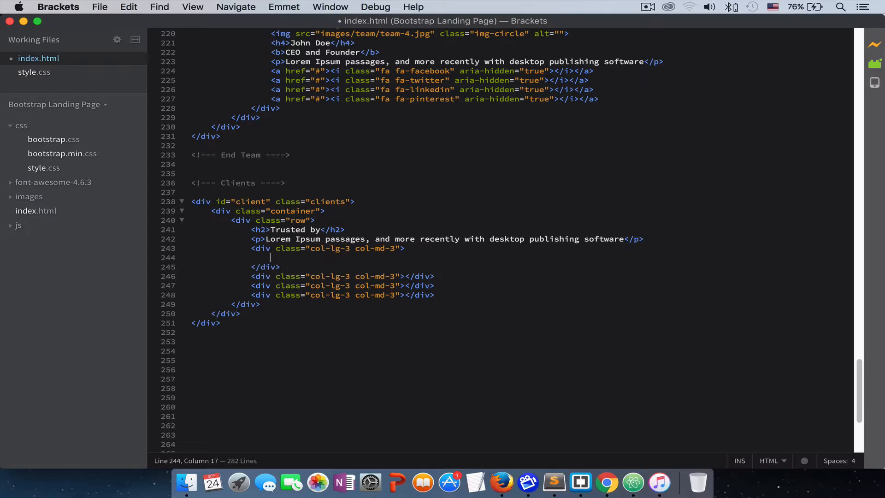
Add a list item image with src images/clients/client1.png in the first column and copy it.
type("li")
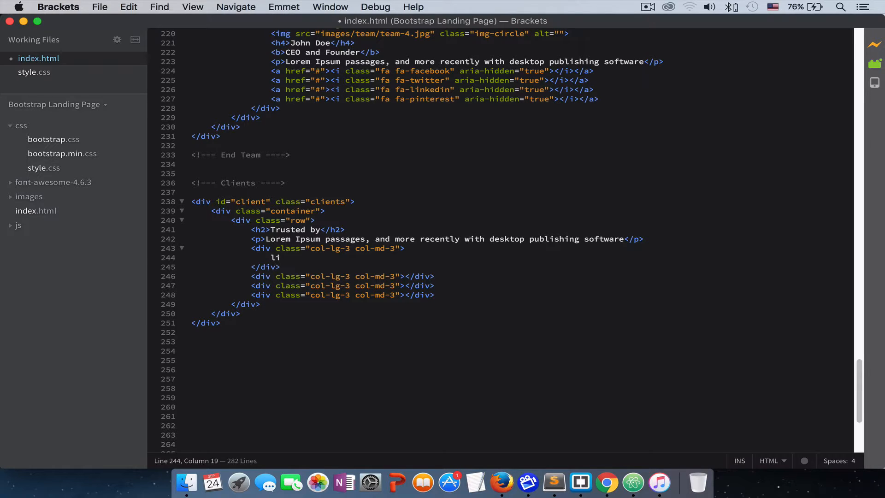
left_click(279, 257)
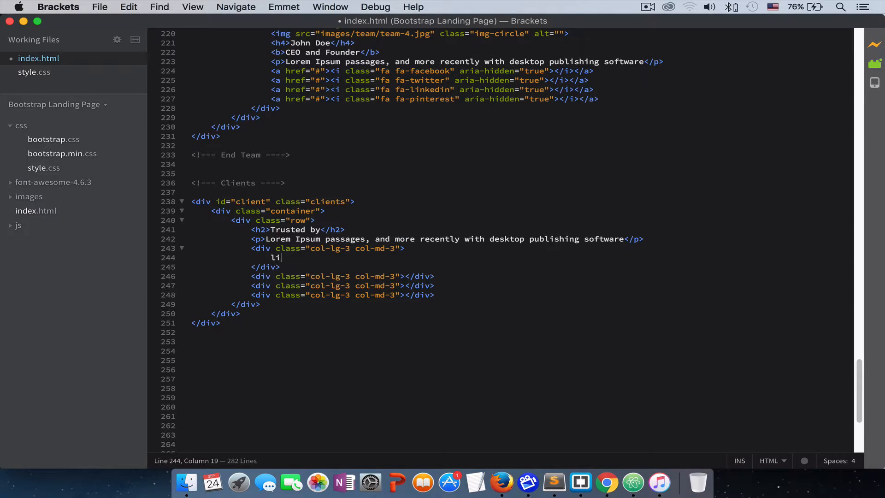
key("Tab")
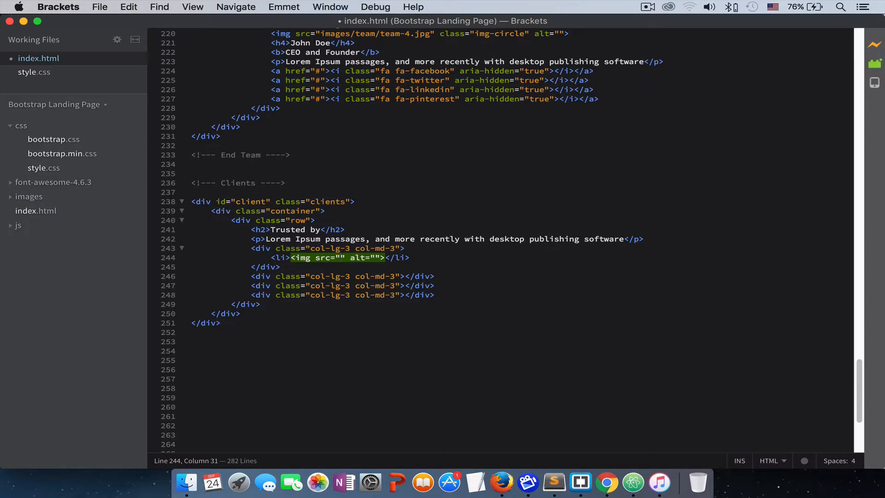
type("images/")
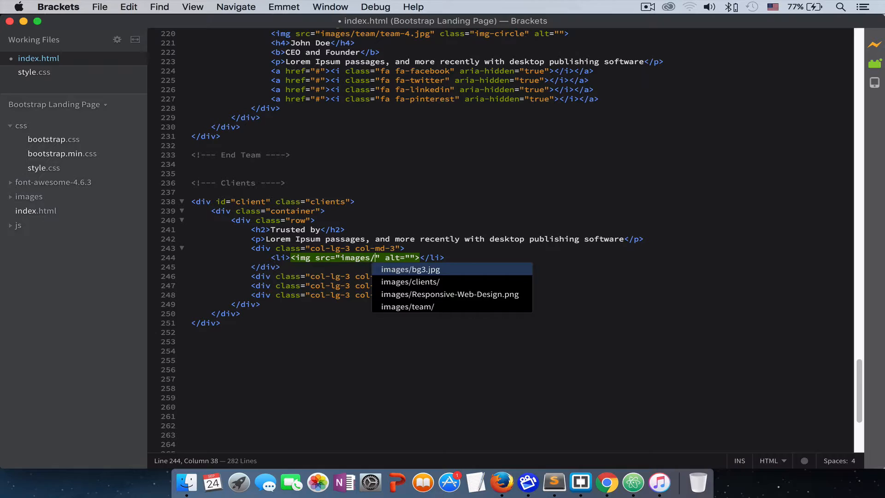
left_click(410, 282)
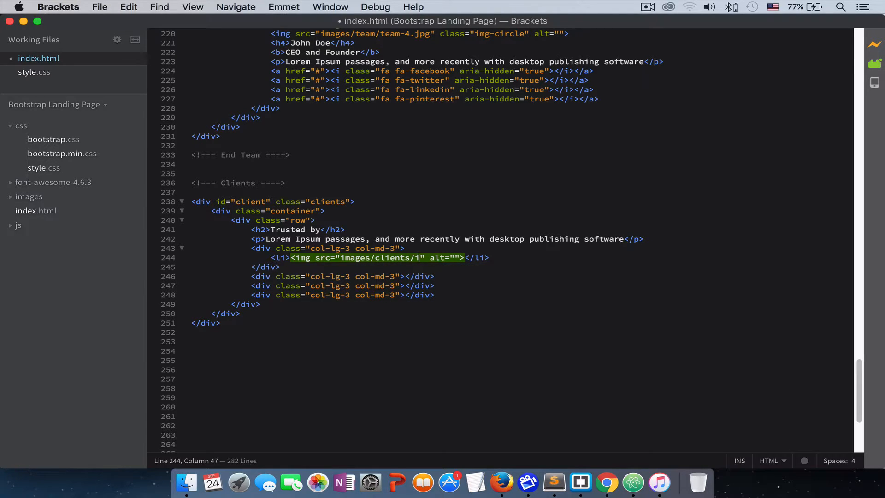
type("c")
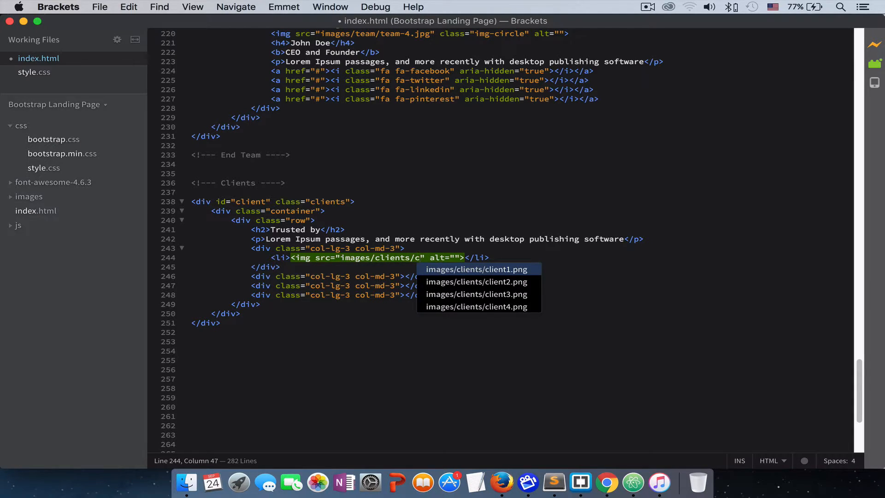
left_click(476, 268)
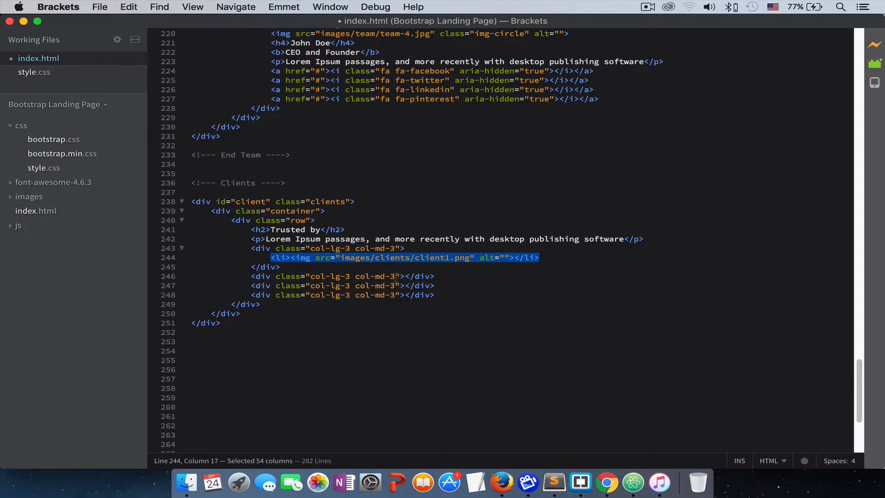
key("enter")
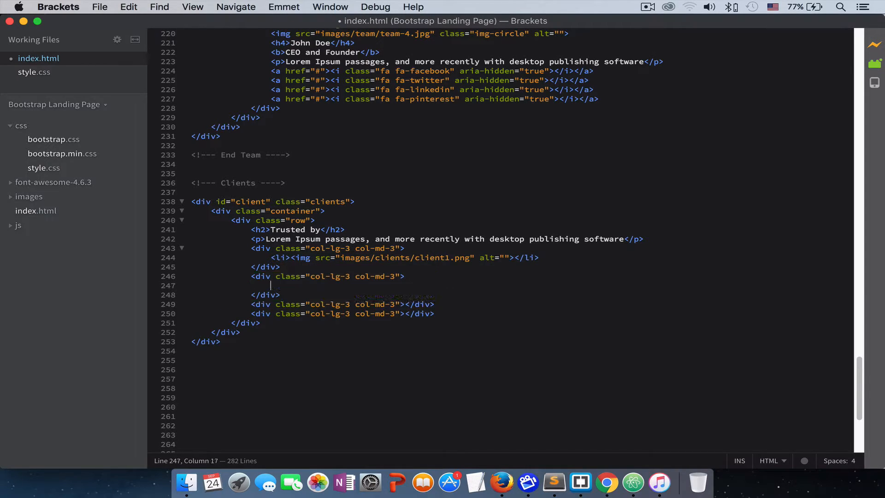
Paste list items into columns two to four using client2.png, client3.png and client4.png, then save.
type("<li><img src=\"images/clients/client1.png\" alt=\"\"></li>")
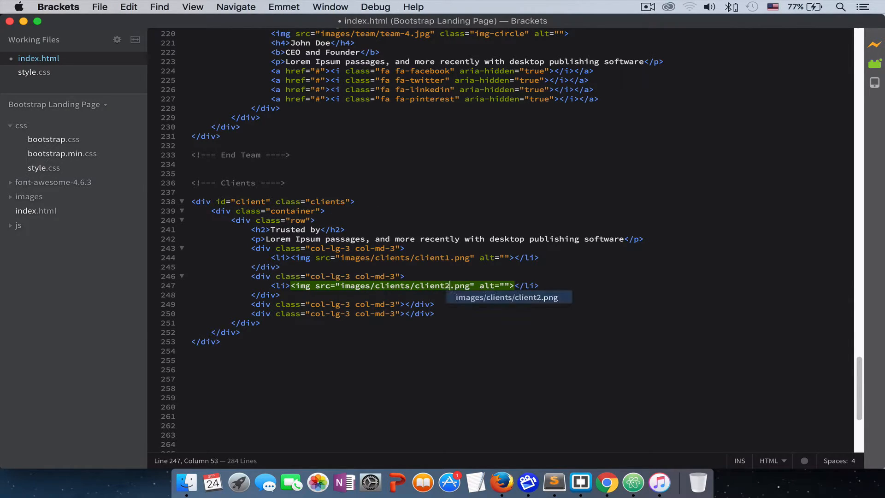
mouse_move(385, 221)
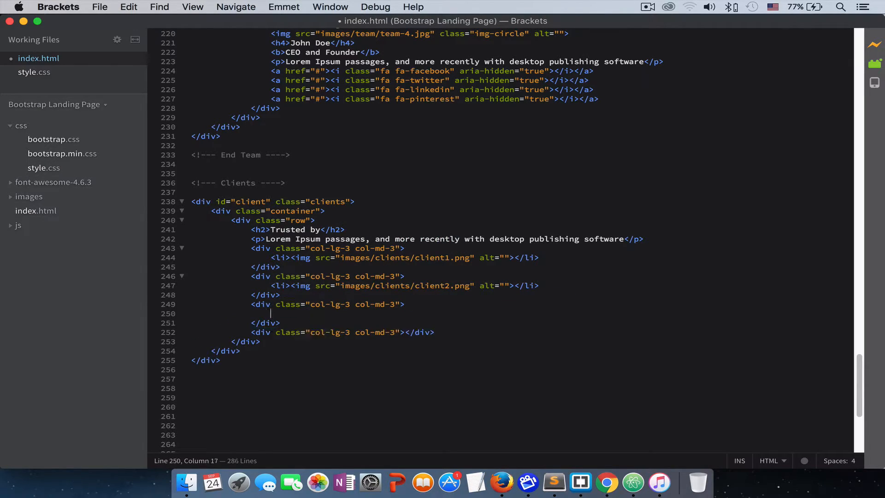
type("<li><img src=\"images/clients/client1.png\" alt=\"\"></li>")
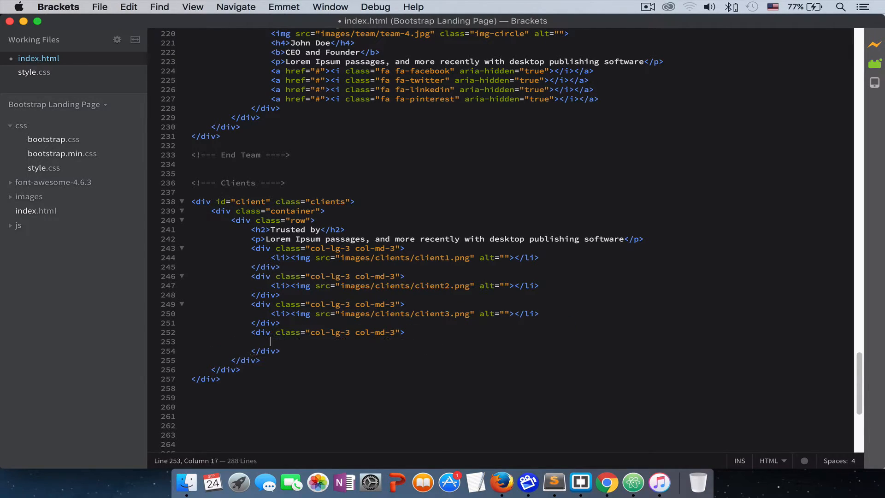
type("<li><img src=\"images/clients/client1.png\" alt=\"\"></li>")
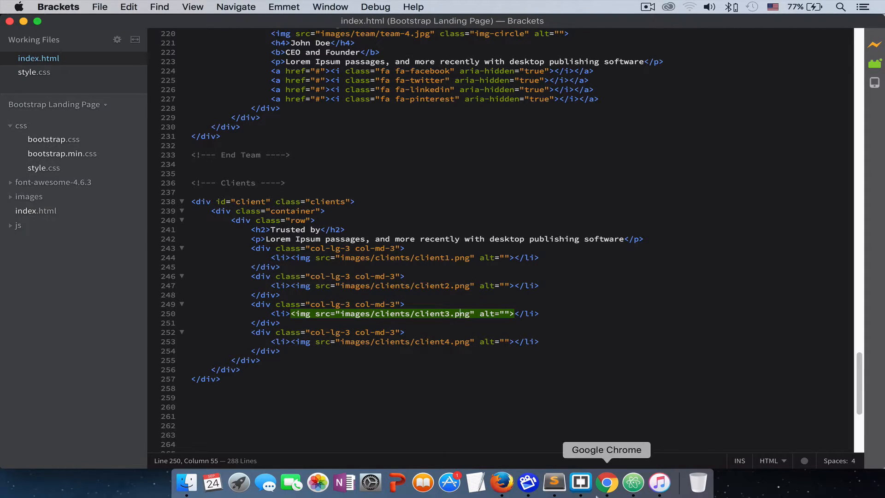
mouse_move(501, 483)
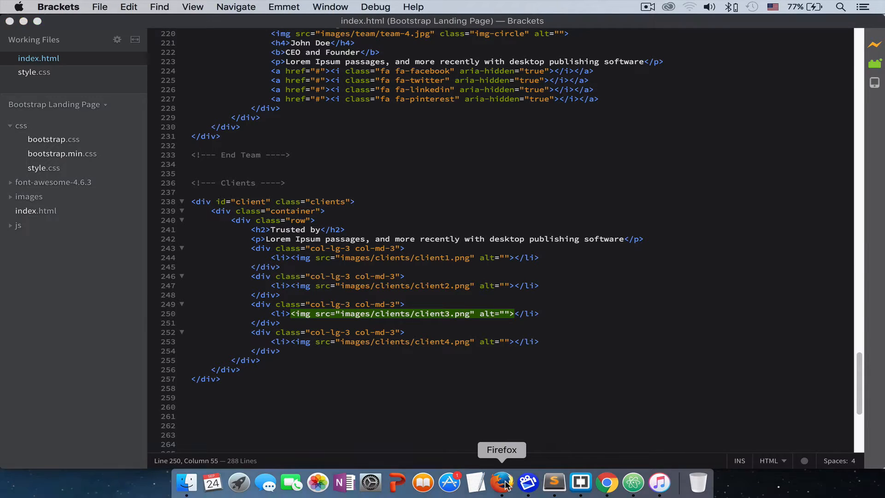
Reload the page in Firefox and scroll down to the Trusted By section.
left_click(501, 482)
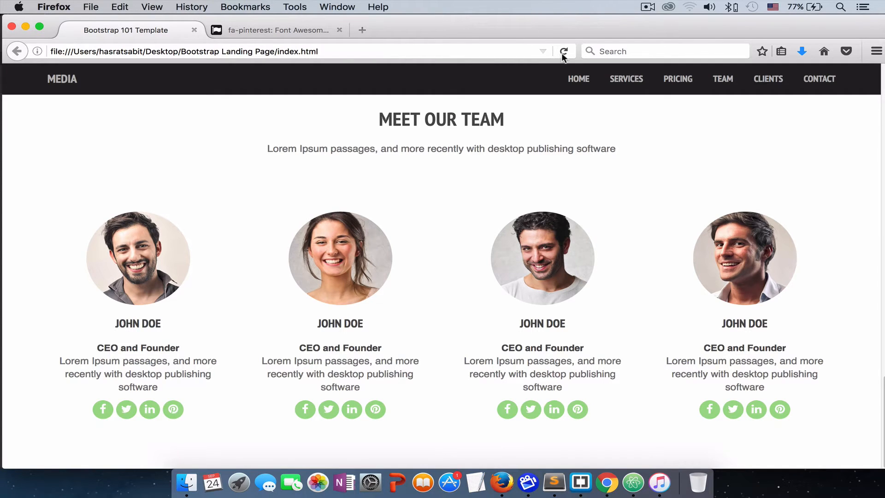
left_click(562, 51)
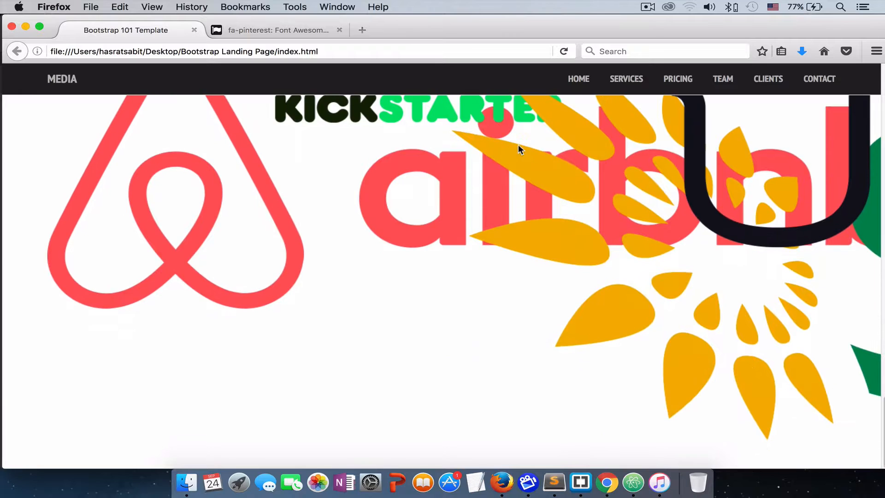
scroll("down", 3)
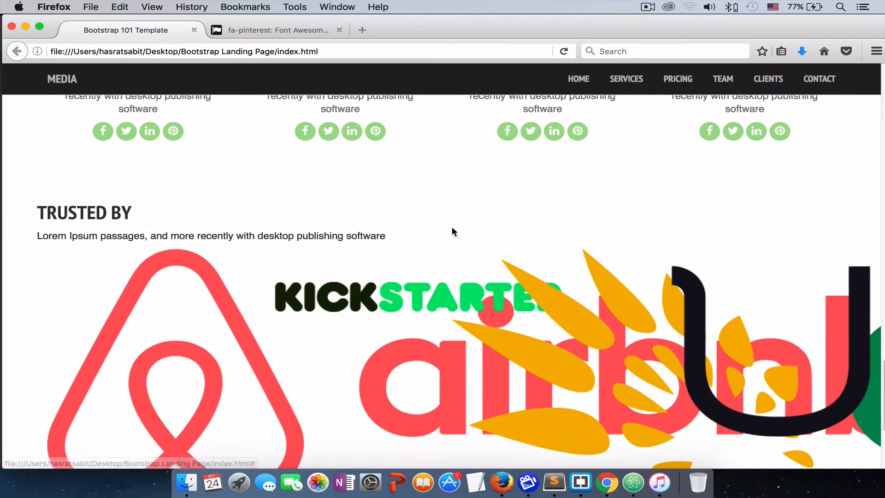
mouse_move(452, 284)
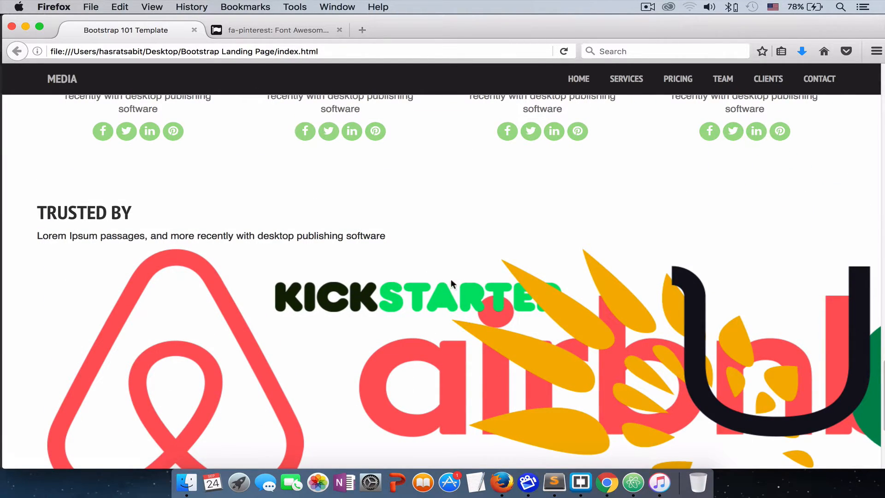
mouse_move(615, 467)
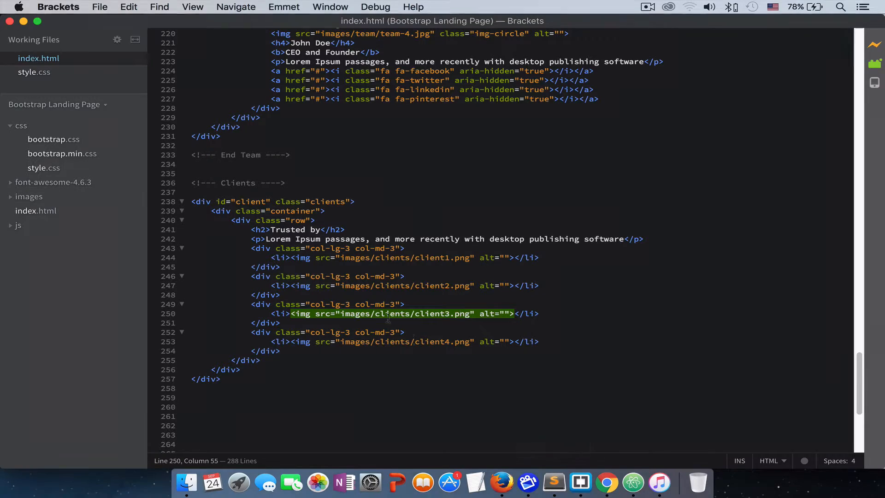
In style.css, add a CLINTS comment and begin a .client selector below it.
left_click(34, 72)
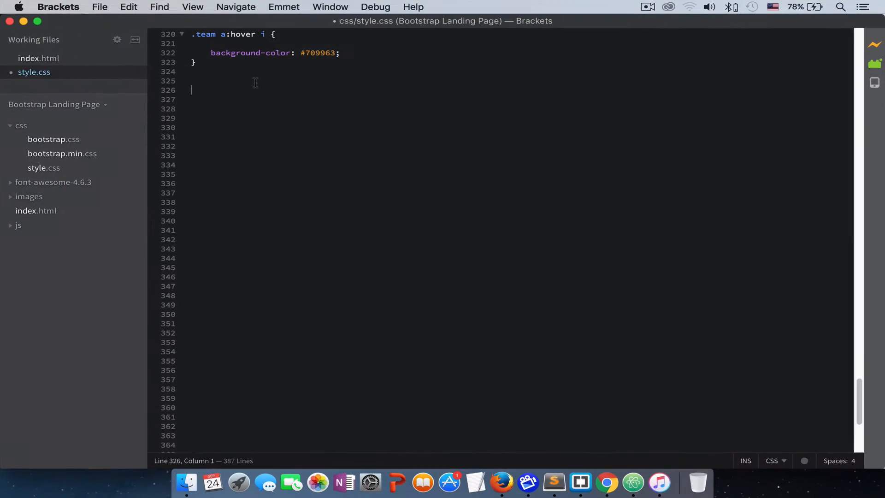
type("CLI")
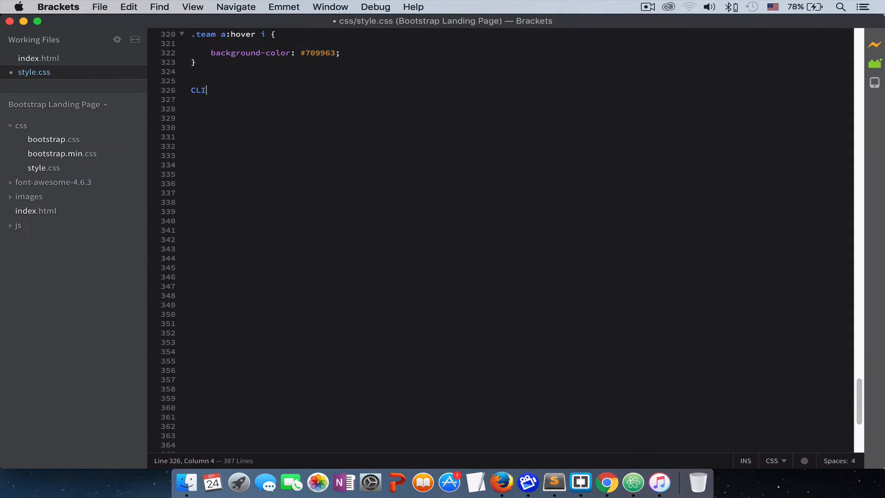
type("NTS")
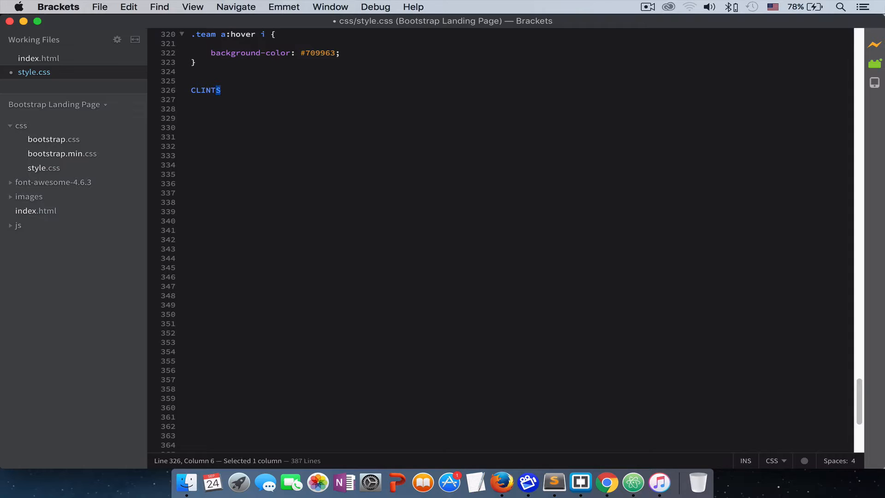
key("cmd+/")
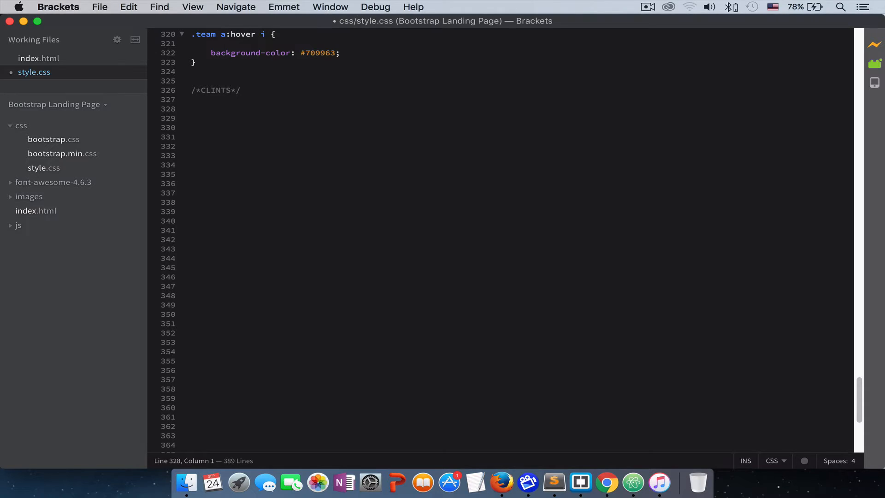
left_click(192, 108)
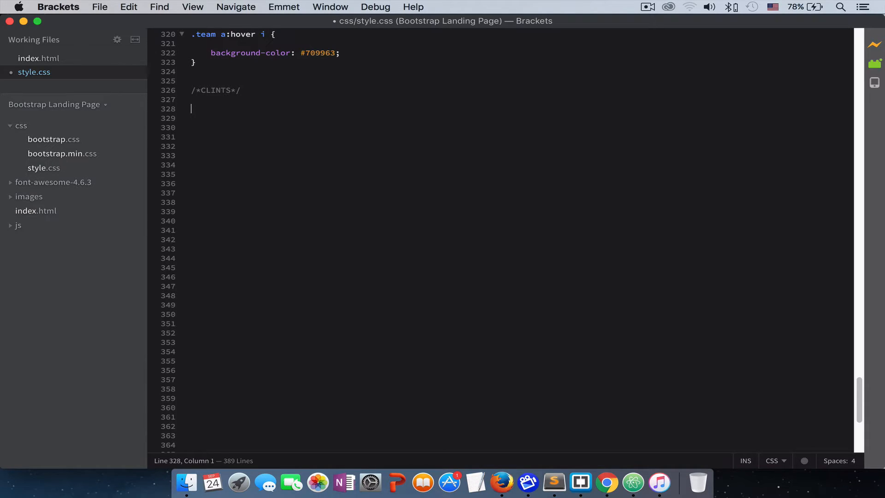
type(".clients {")
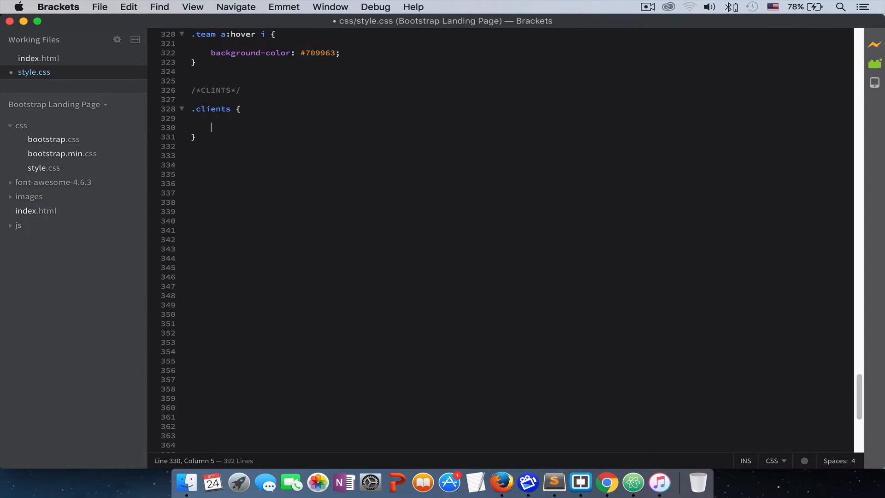
Give .clients padding 50px 0 80px and background #3399ff.
type("padding:")
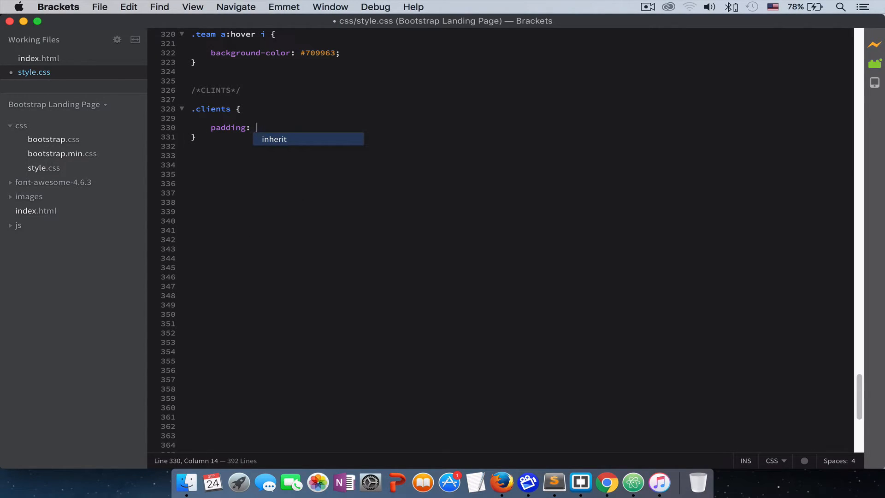
type("50px")
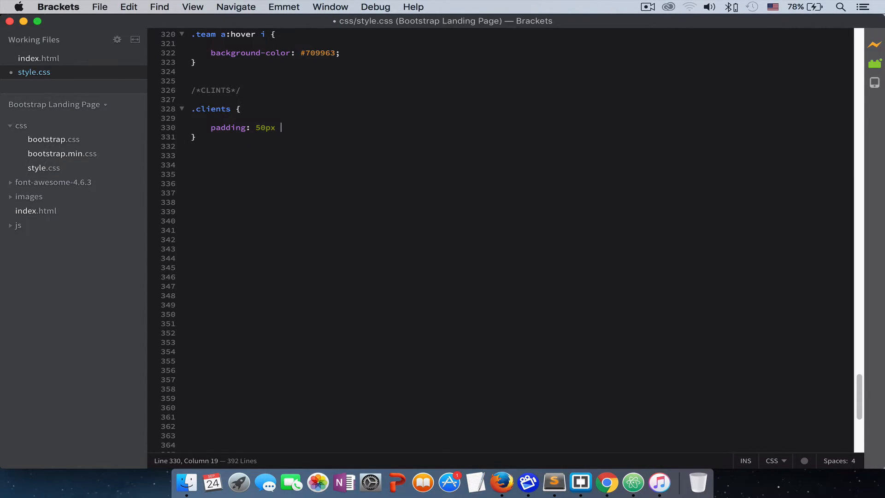
type("0")
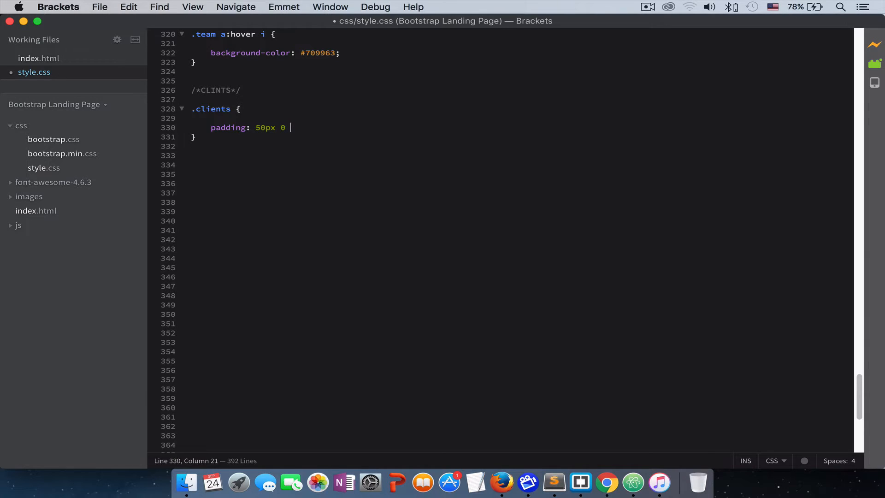
type("50px")
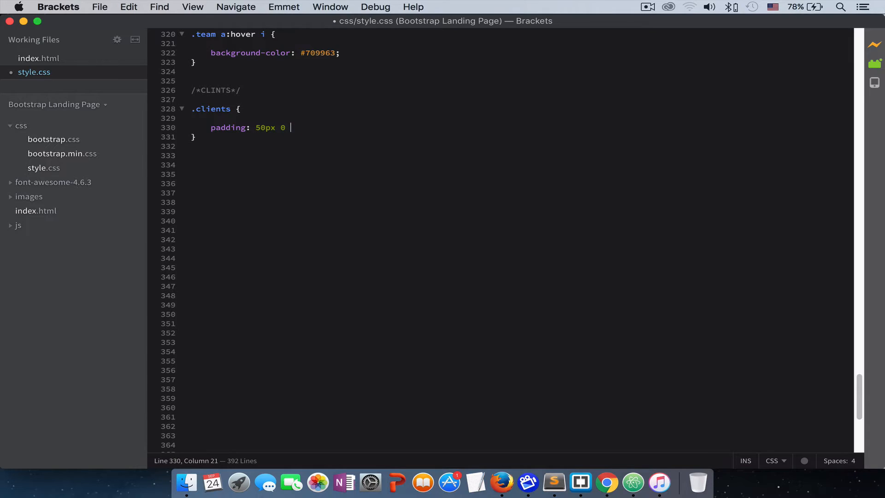
type("80")
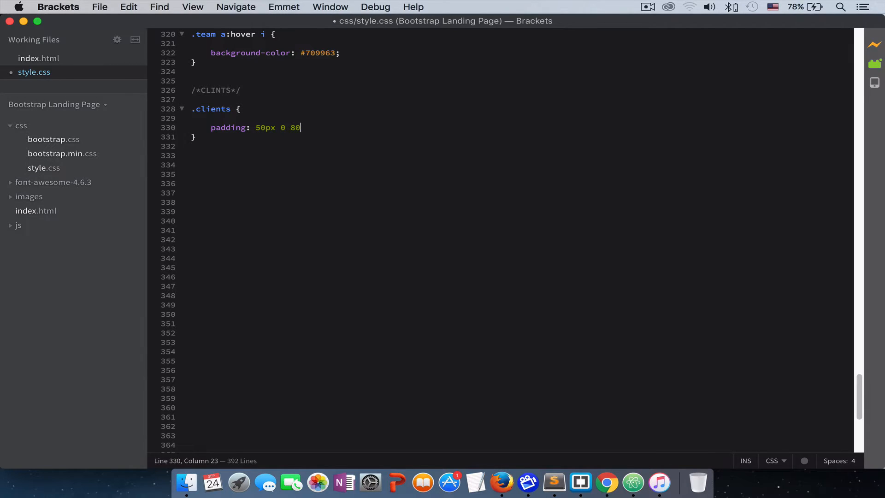
type("px;")
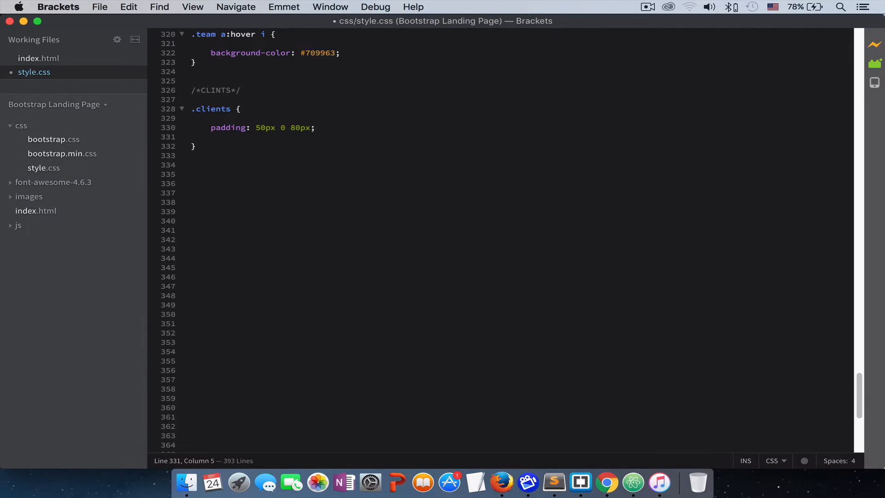
type("background-color:")
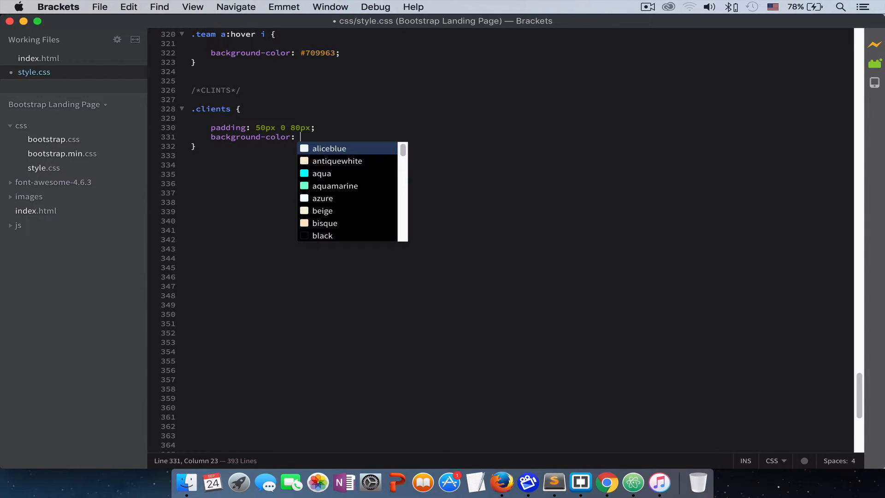
type("#33")
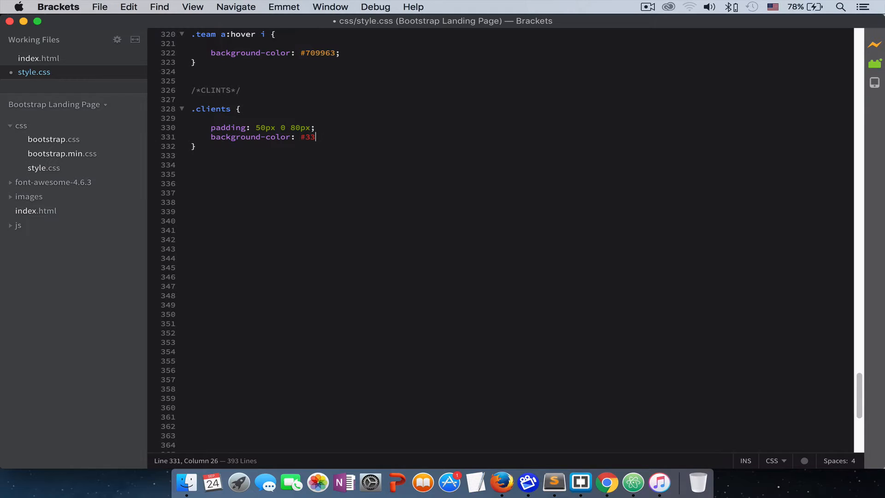
type("99")
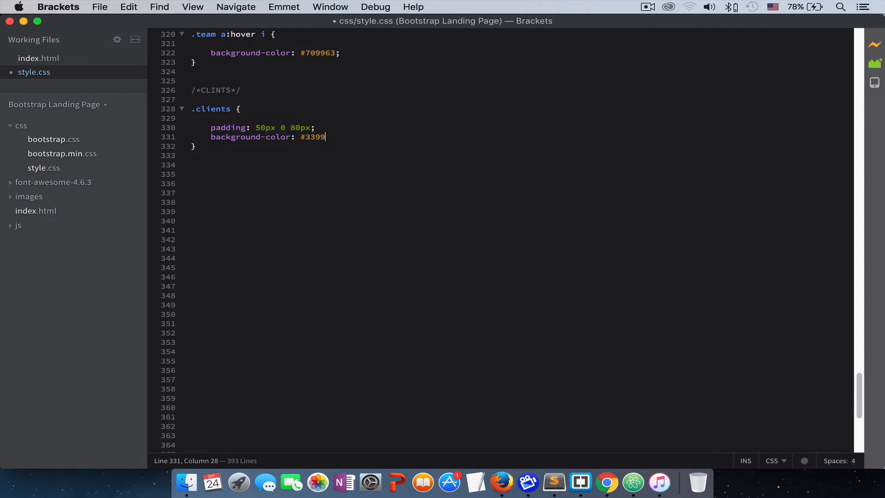
type("ff;")
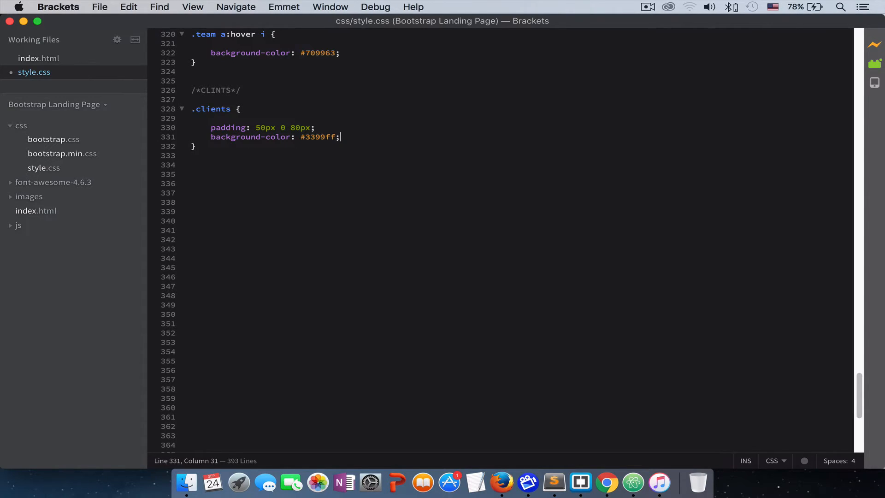
Add text-align: center and color: #fff, then begin a .client selector below.
type("te")
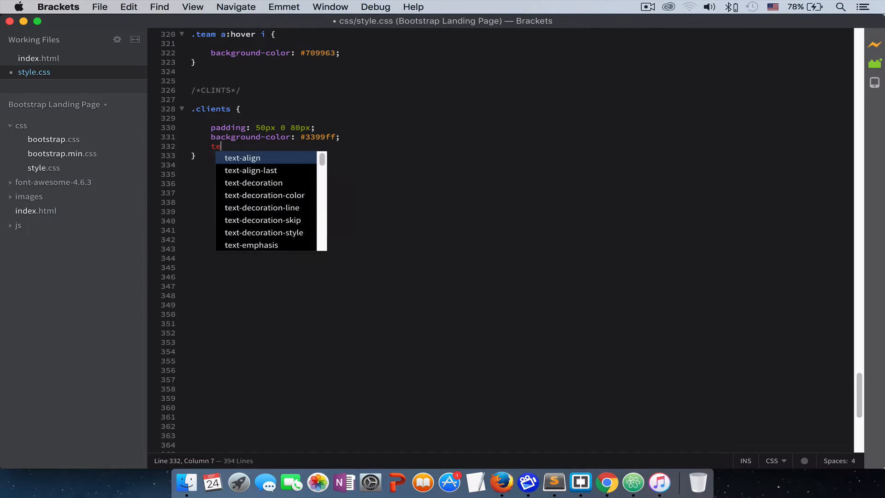
type("z")
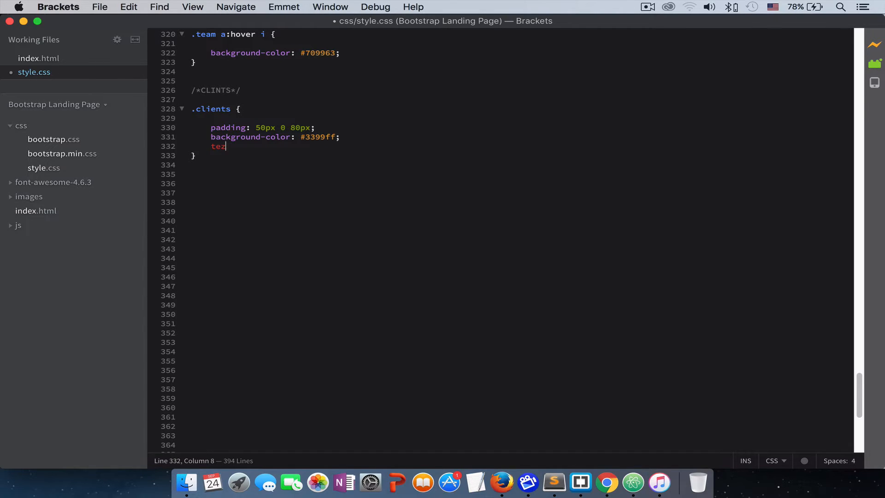
type("ext-align: c")
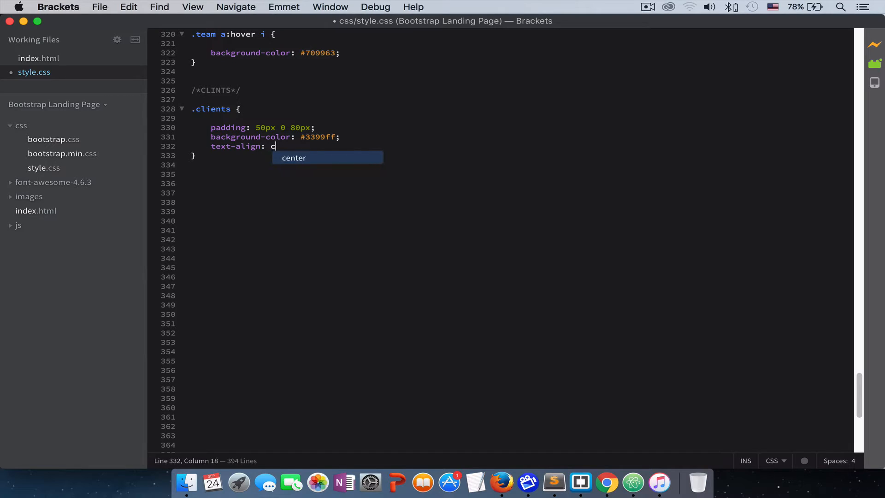
key("enter")
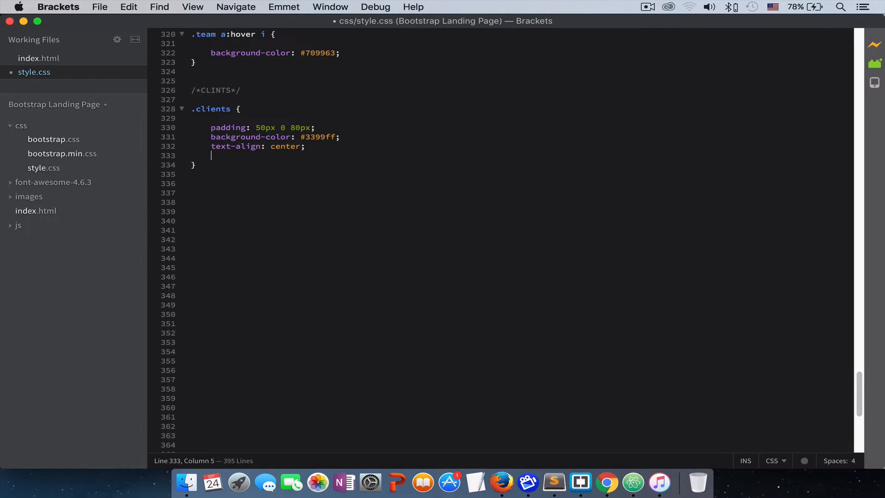
type("color:")
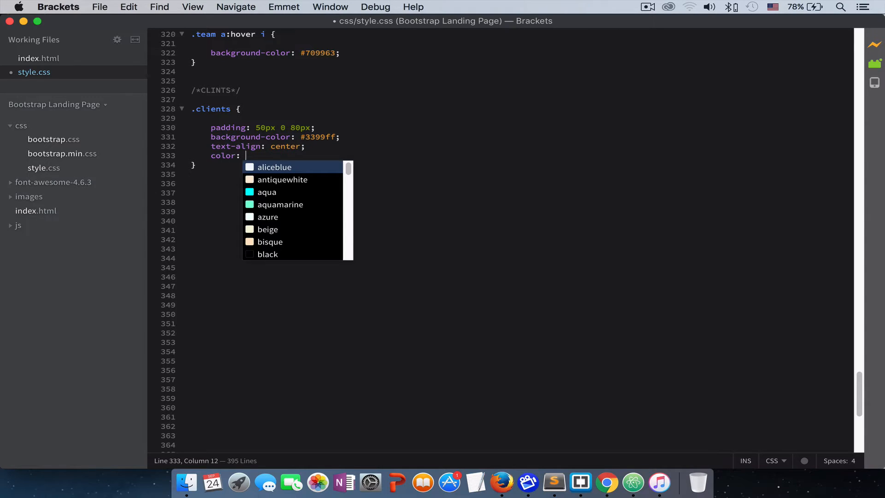
type("#fff;")
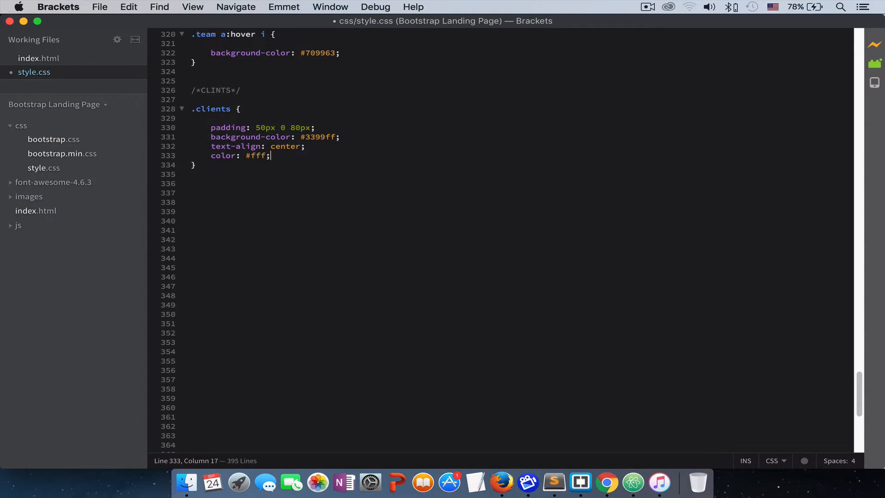
key("enter")
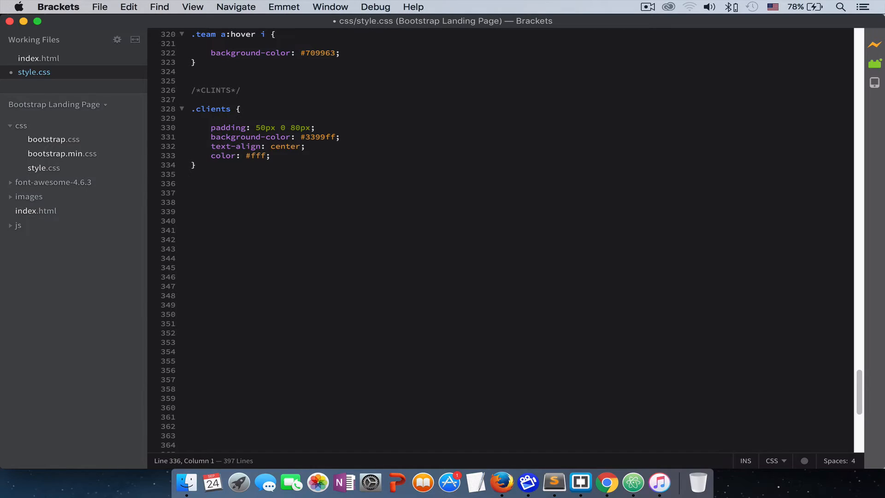
type(".client h2")
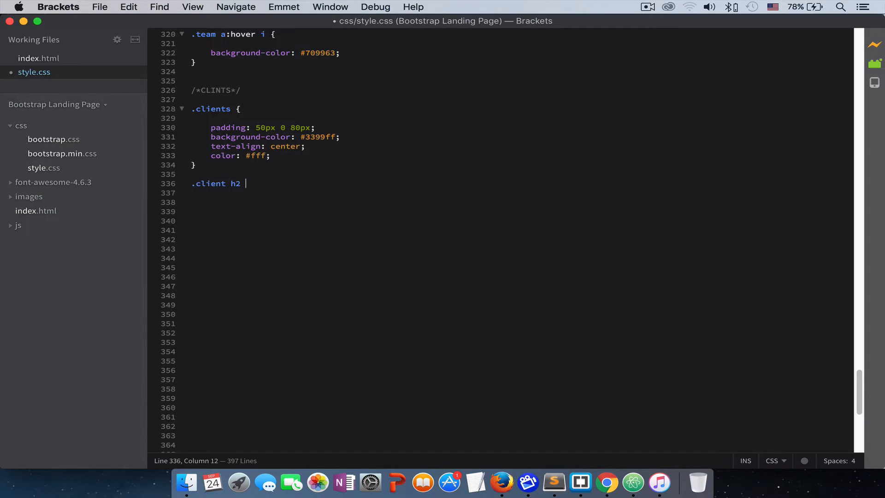
Complete the .client h2 rule with color #5e5e5e.
type("{")
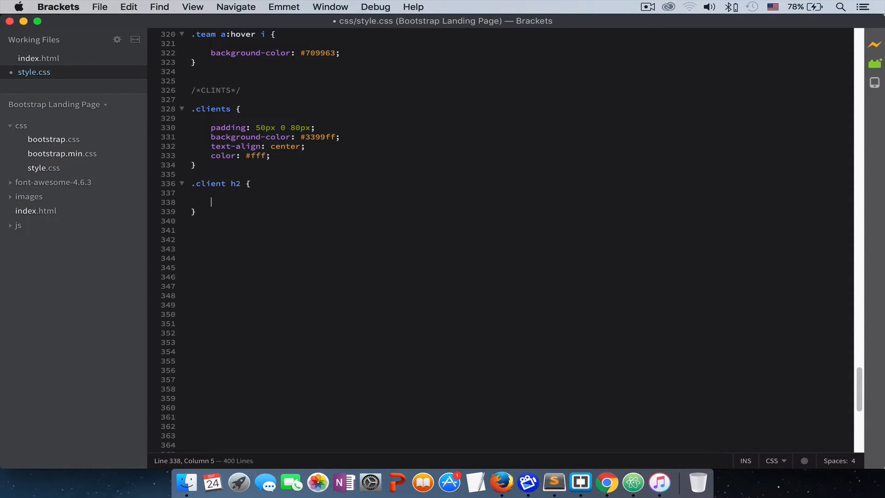
type("color:")
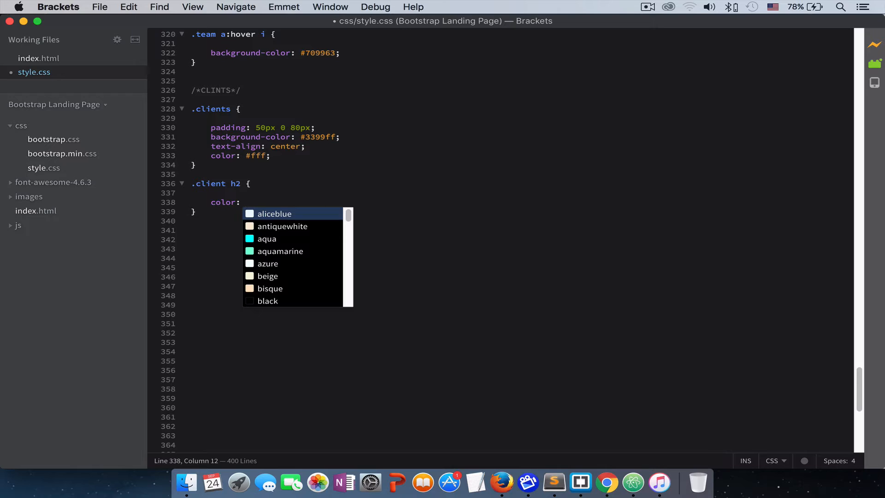
type("#5")
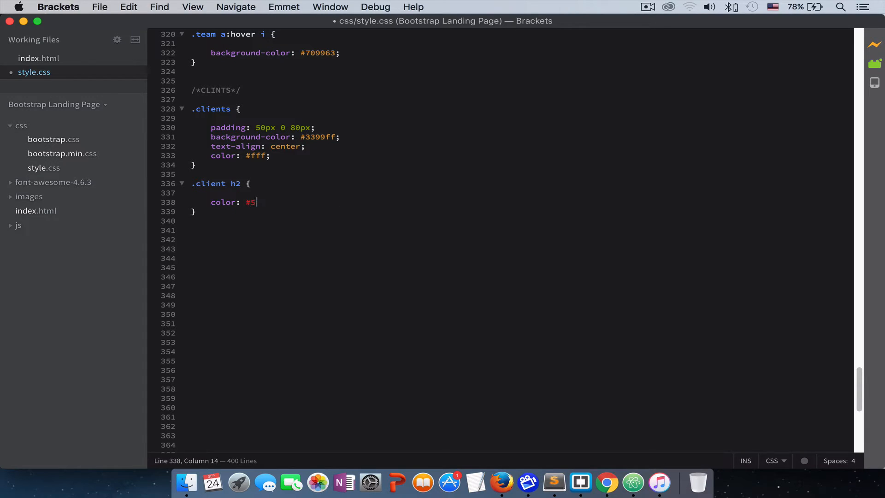
type("e5e5")
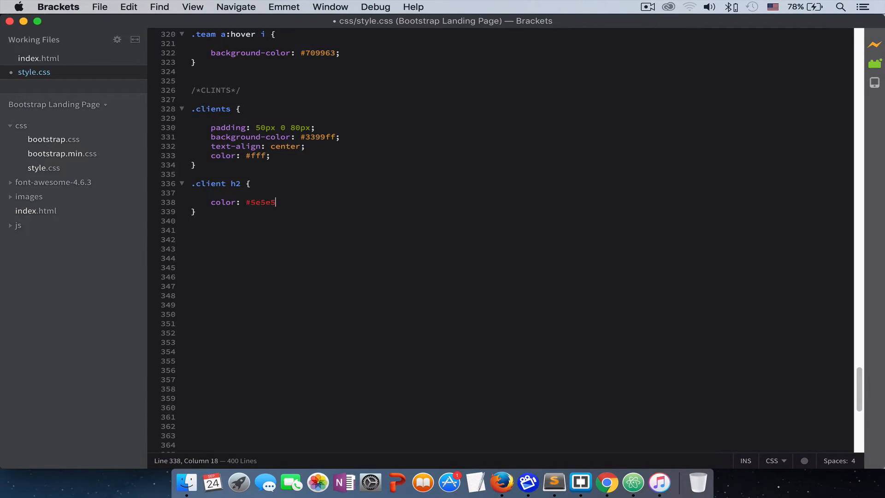
type("e;")
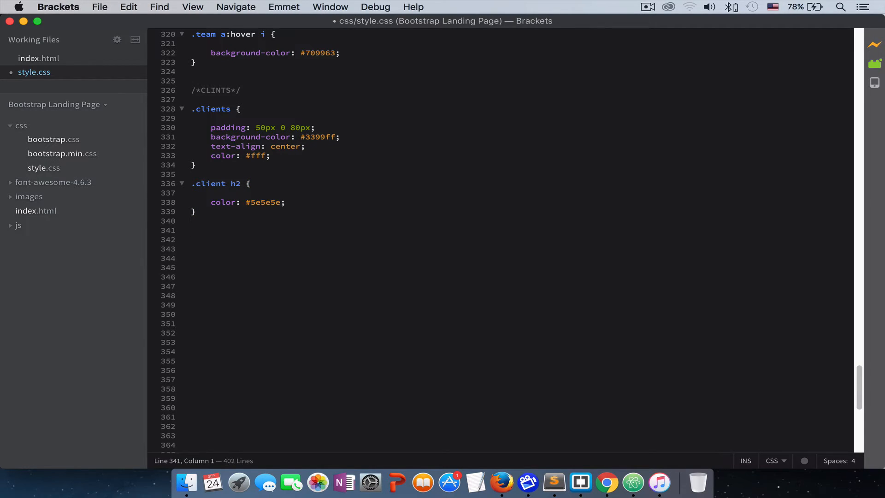
Add a .clients p rule with padding-bottom 40px, then start another .clients selector.
type(".clients")
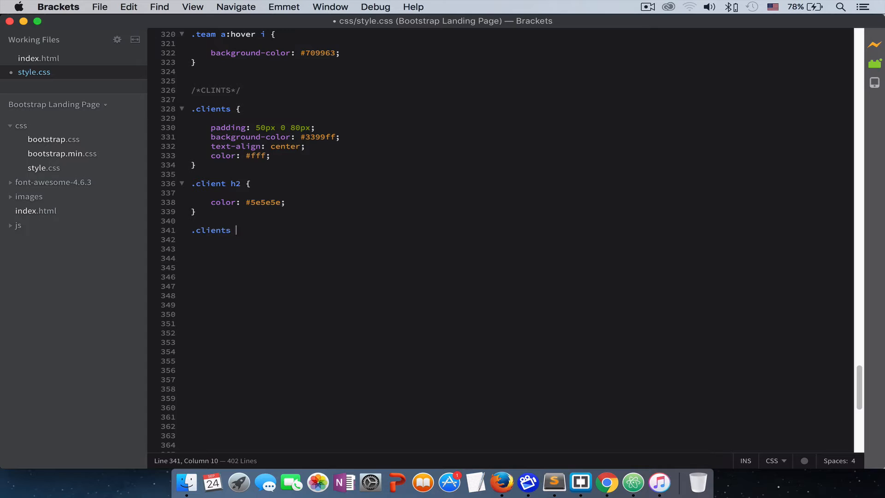
type("p {")
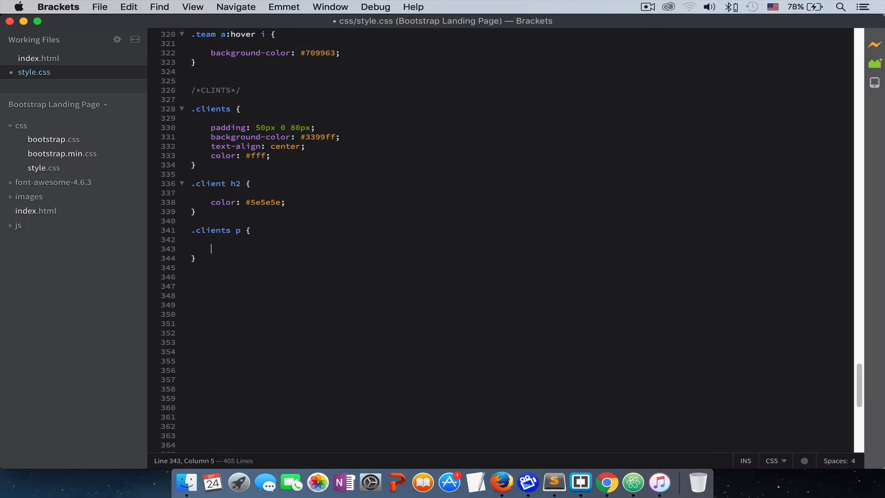
type("pad")
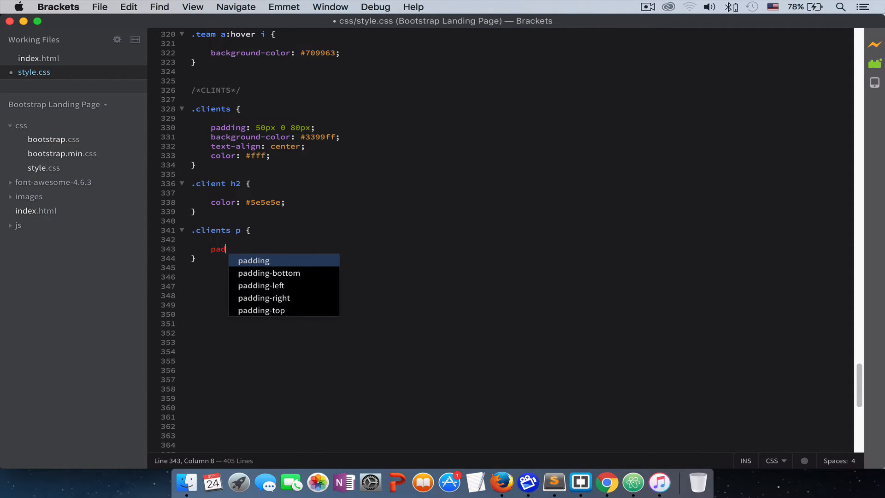
left_click(269, 273)
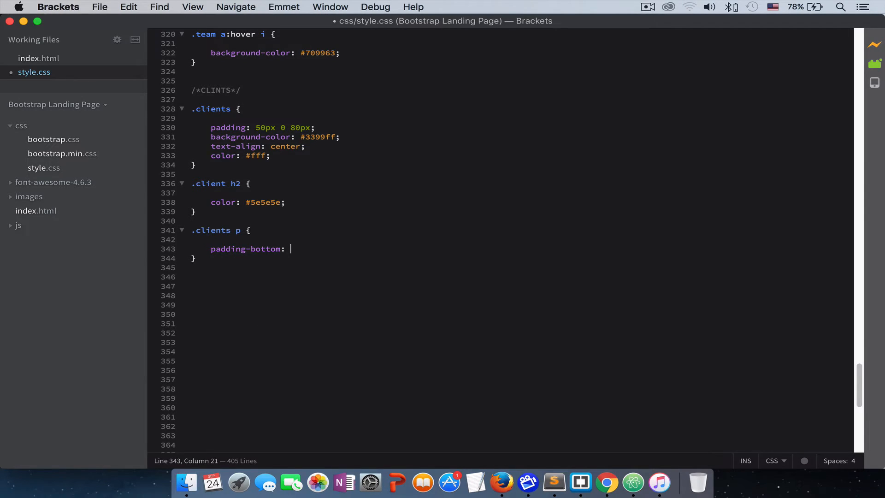
type("40p")
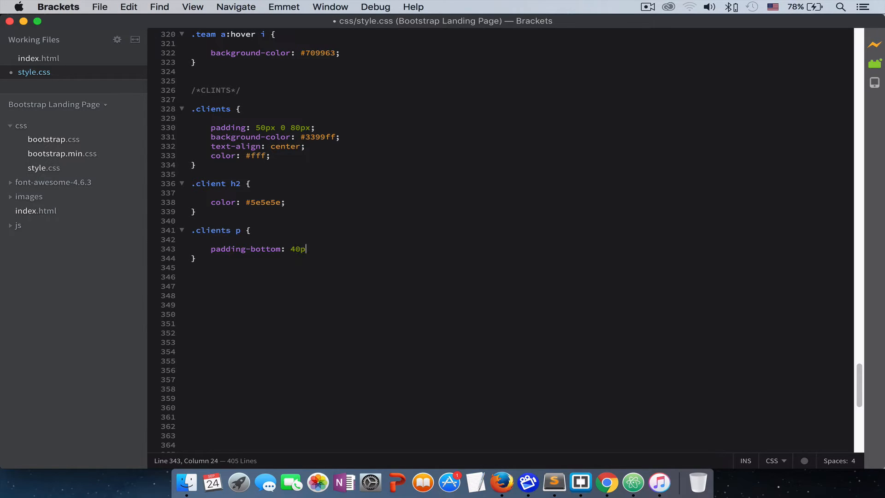
type("x;")
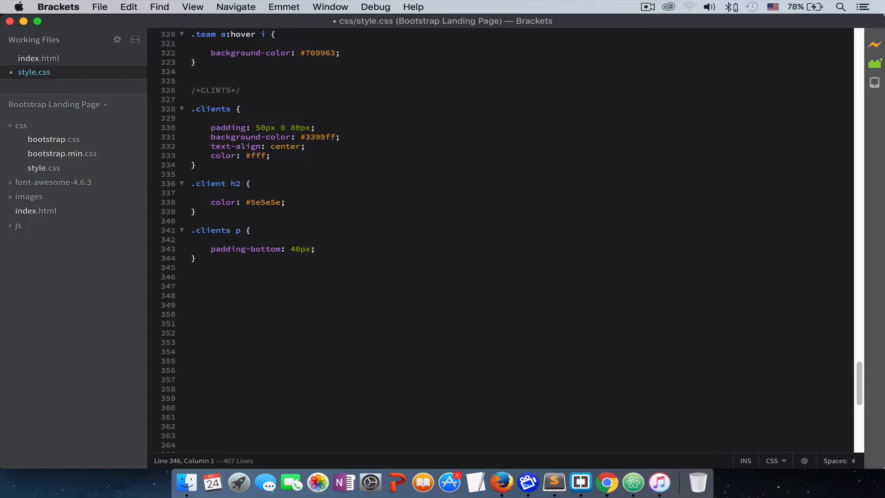
type(".c")
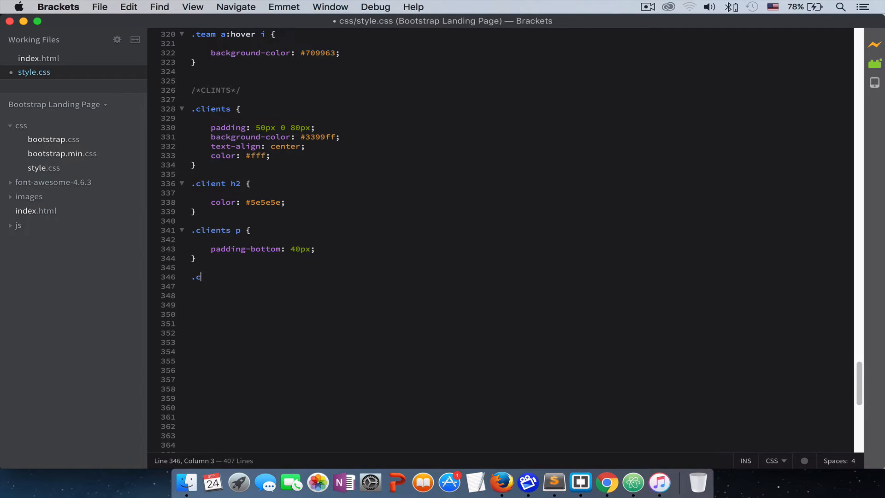
type("lients")
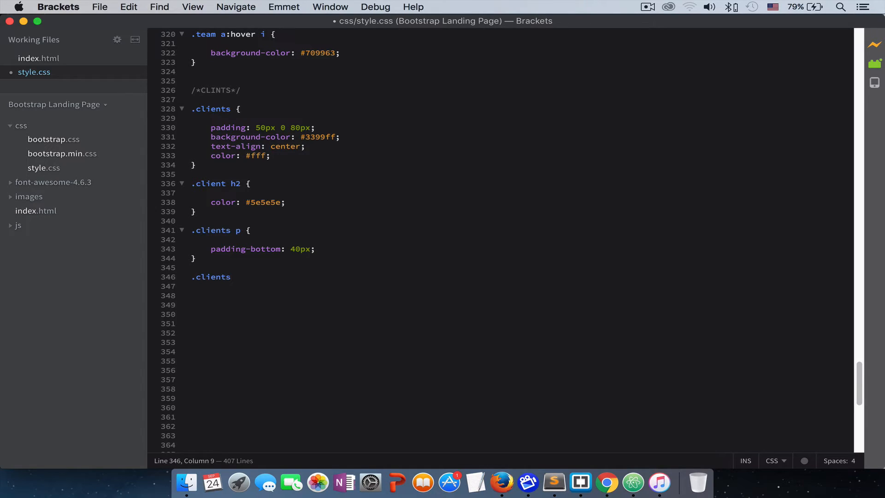
Start the .clients img rule with width 200px, opacity 0.6 and a pointer cursor.
type("img {")
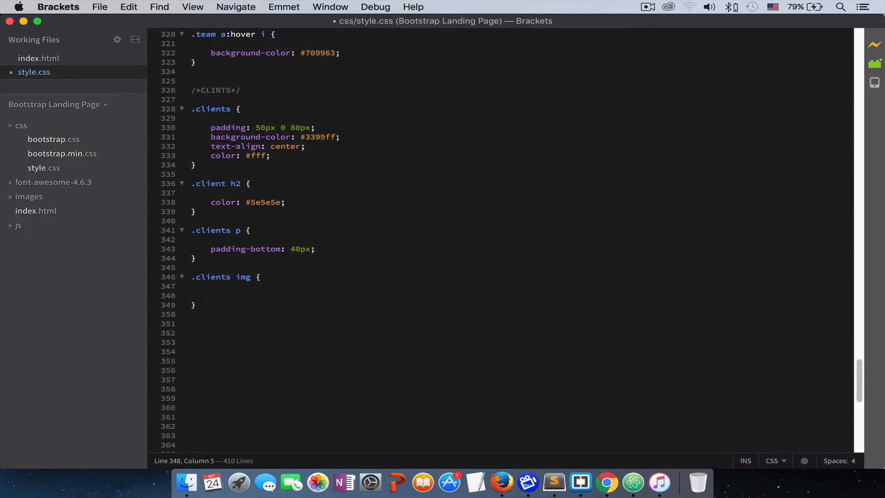
type("width:")
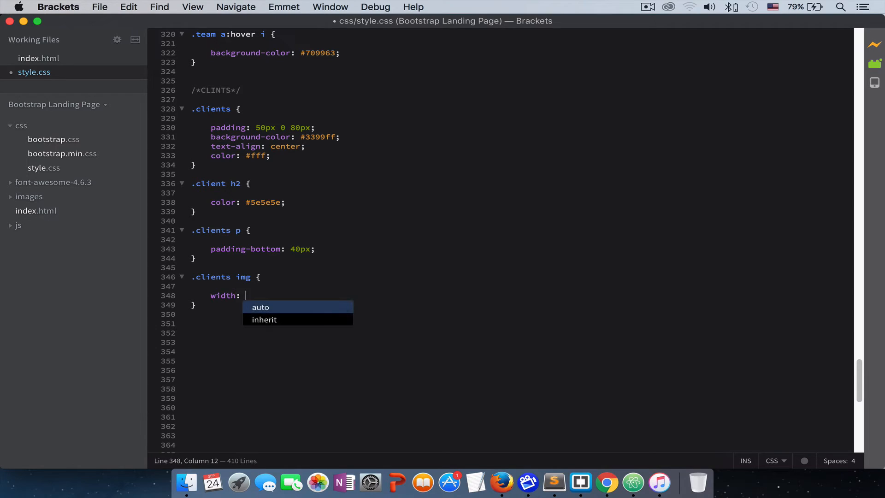
type("200px;")
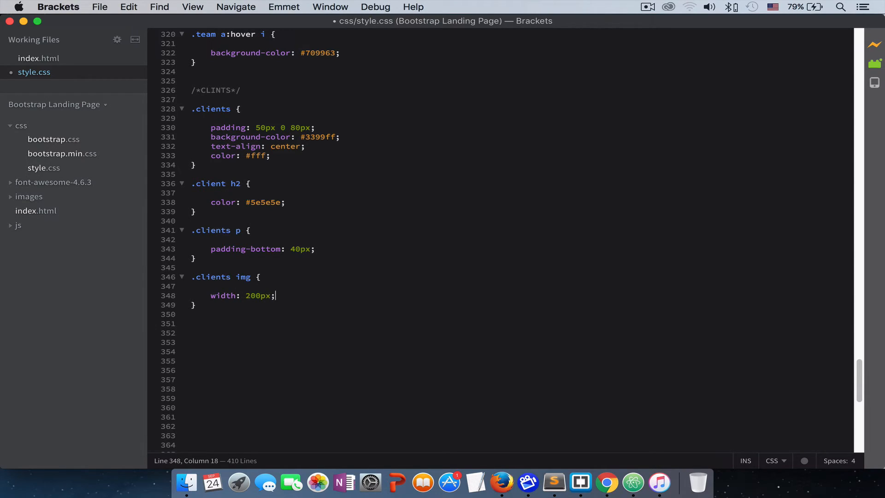
key("enter")
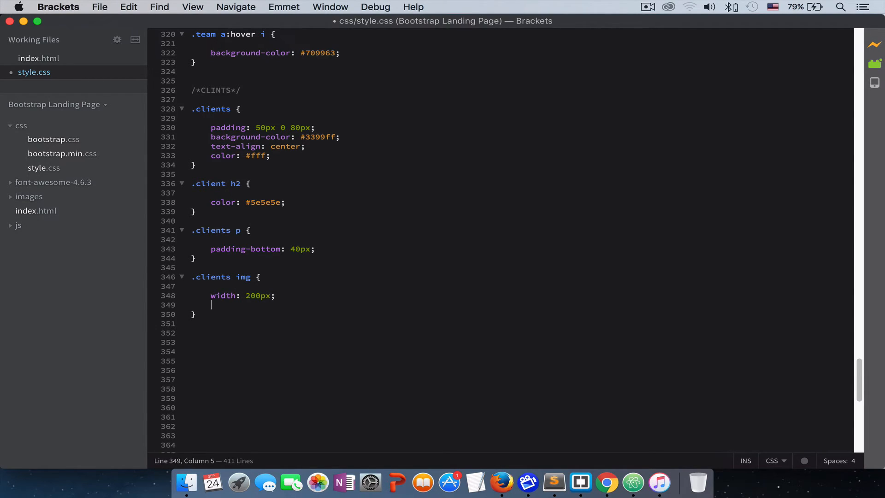
type("opacity:")
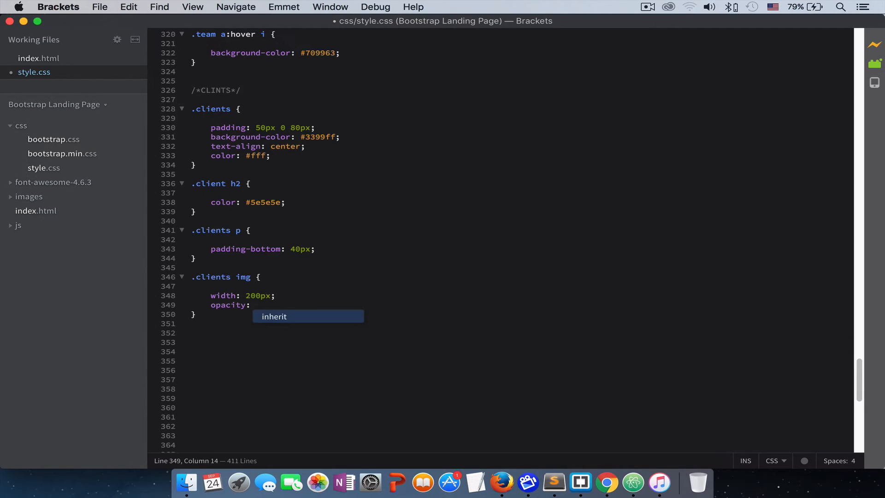
type("0.6;")
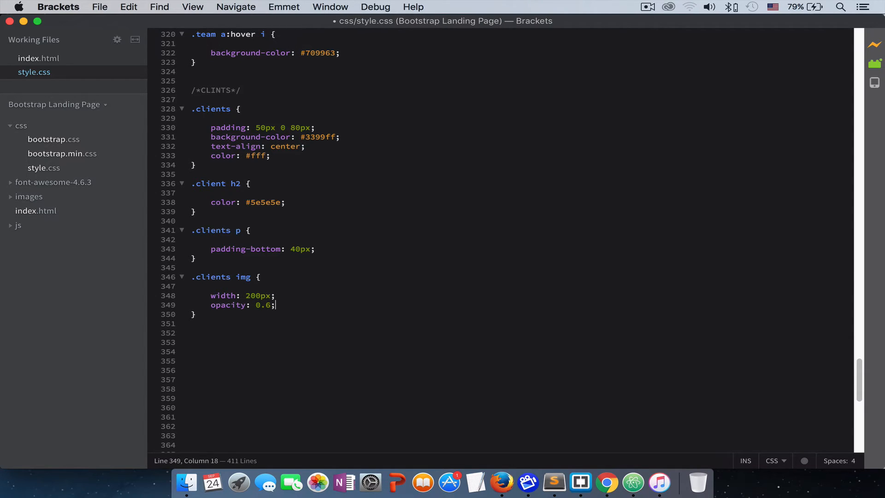
type("cursor:")
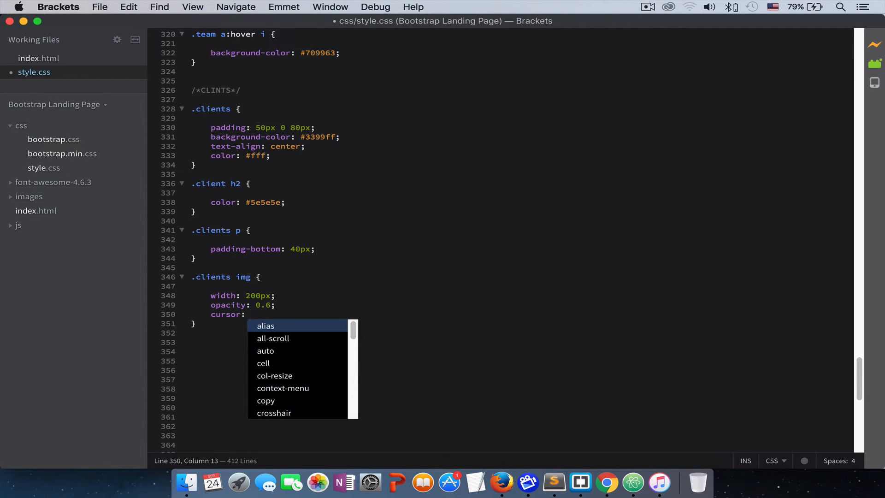
type("pointer;")
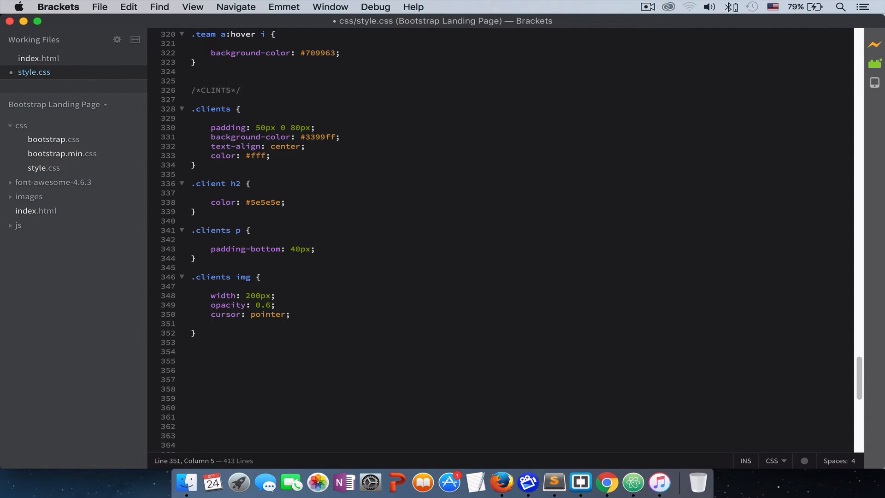
Add a 40px 0 margin and an all 500ms ease-in-out transition to the rule.
type("margin:")
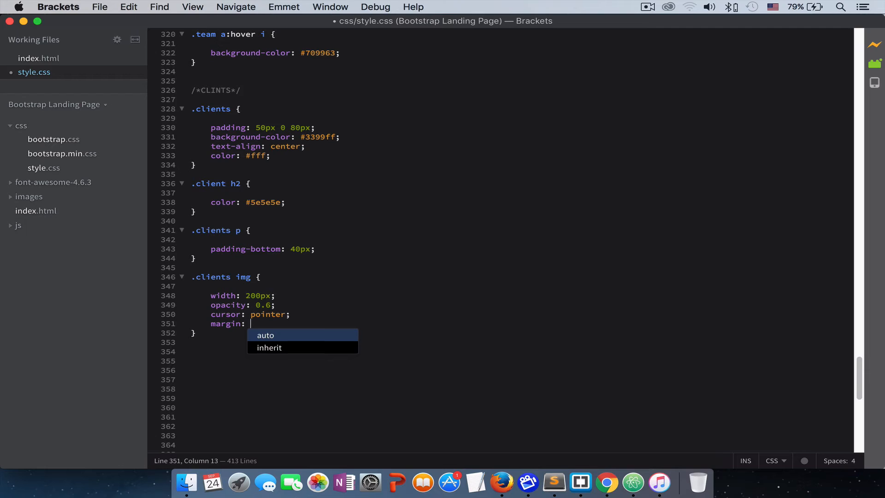
type("40px 0;")
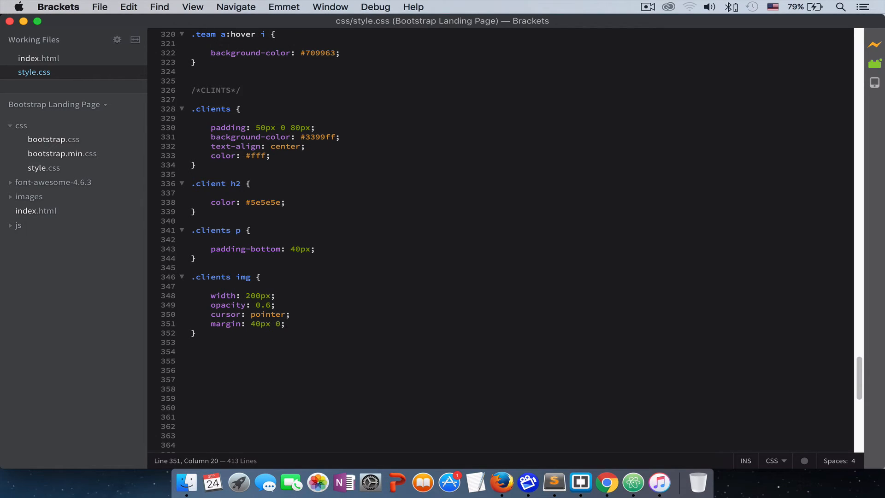
type("tran")
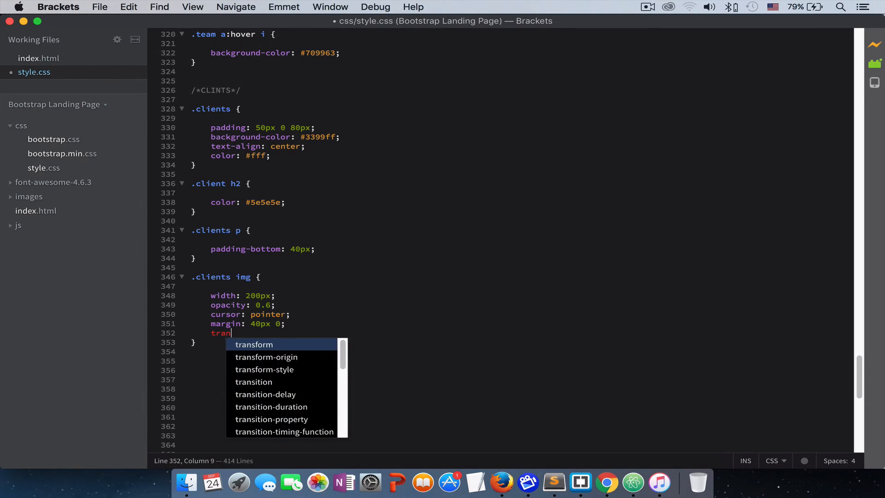
type("sition:")
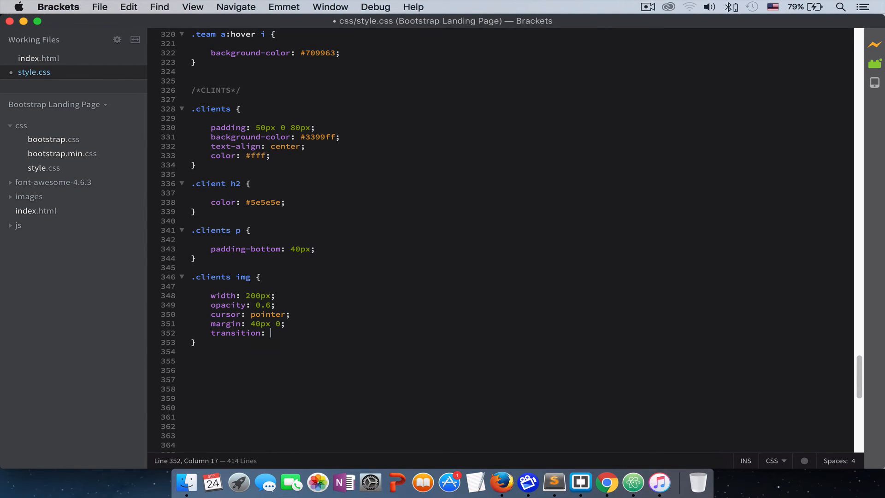
type("all 50")
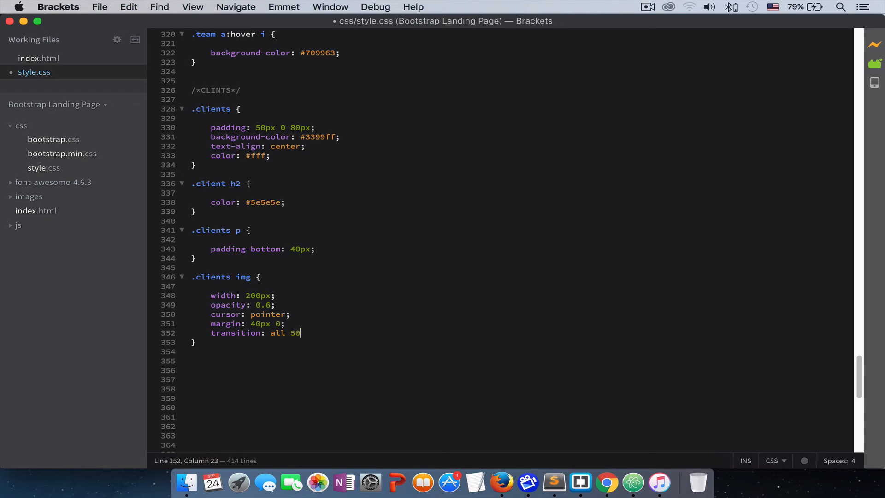
type("0ms")
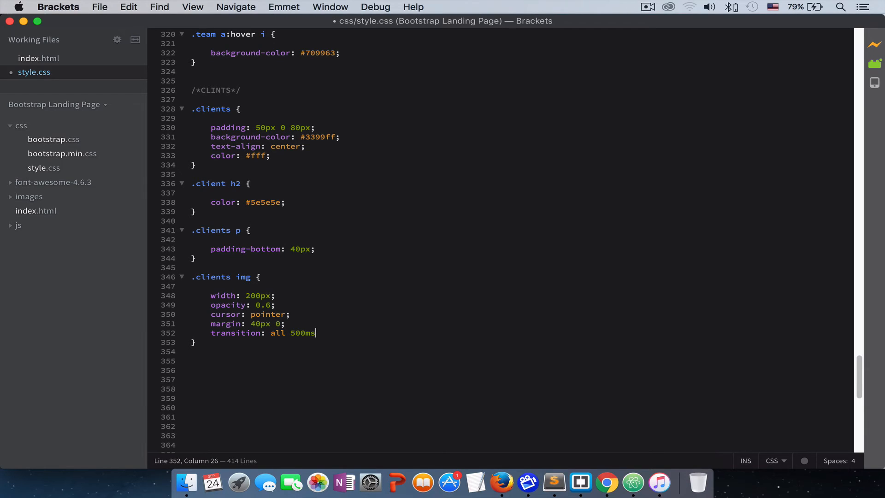
type("ease")
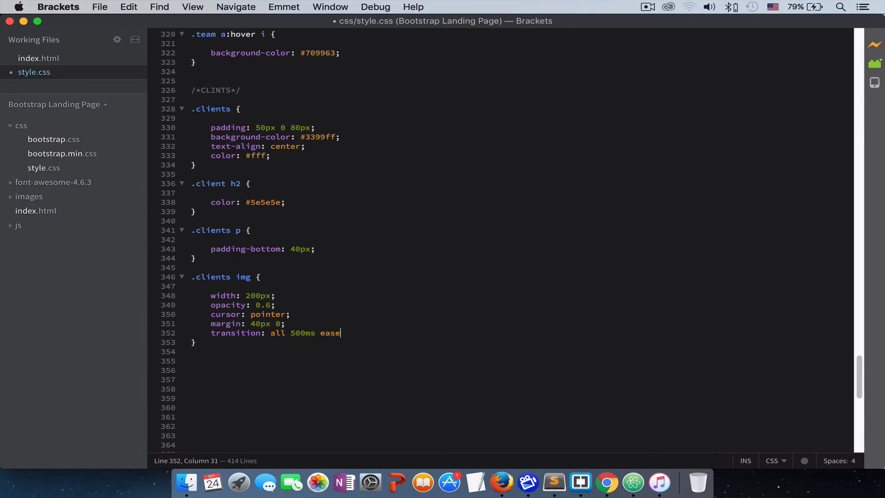
type("-in-out;")
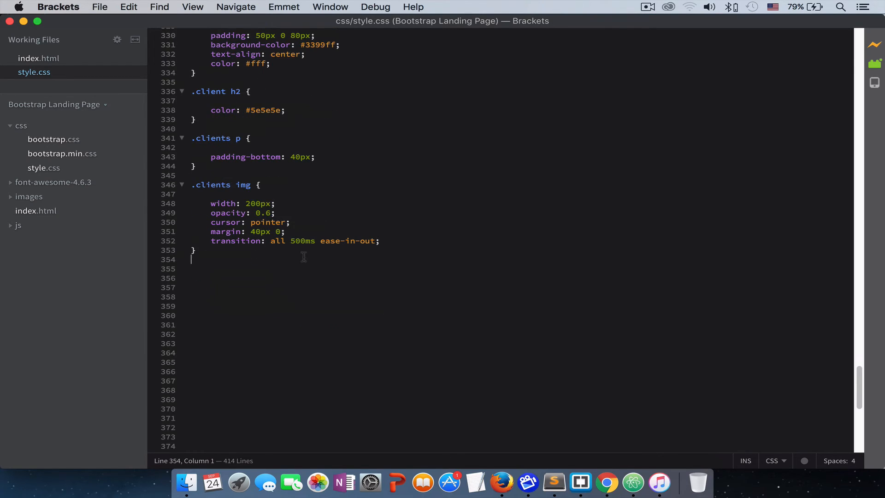
mouse_move(294, 241)
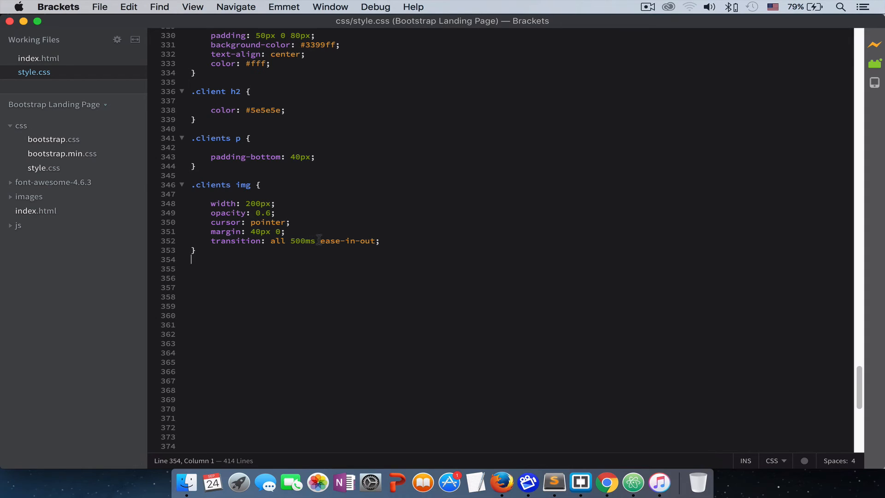
left_click(375, 241)
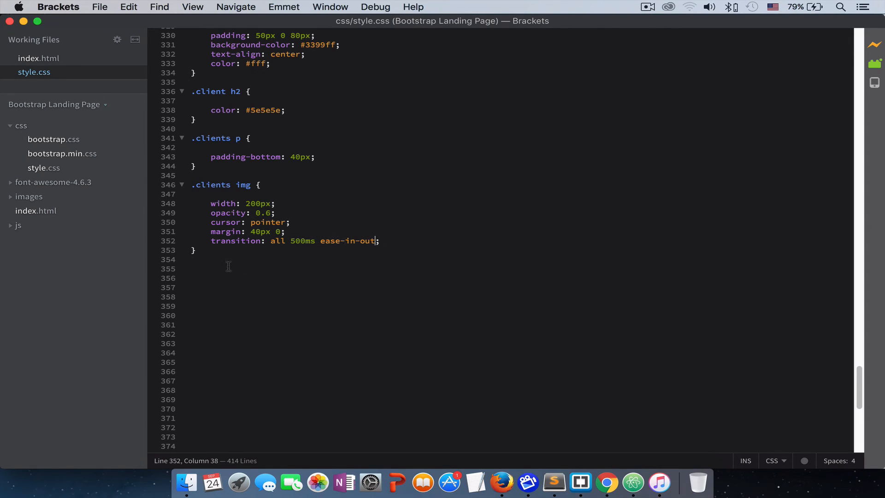
Add a .clients li:hover img rule with opacity 1, then preview the page in Firefox.
type(".clients")
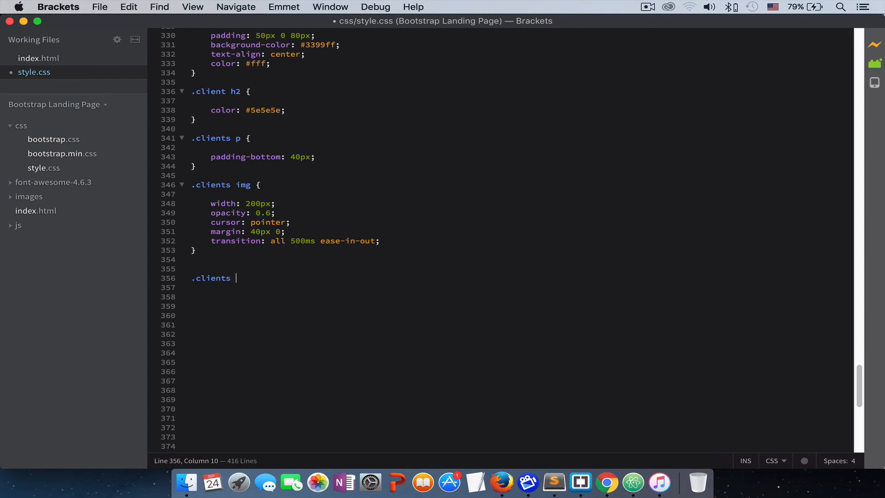
type("li:")
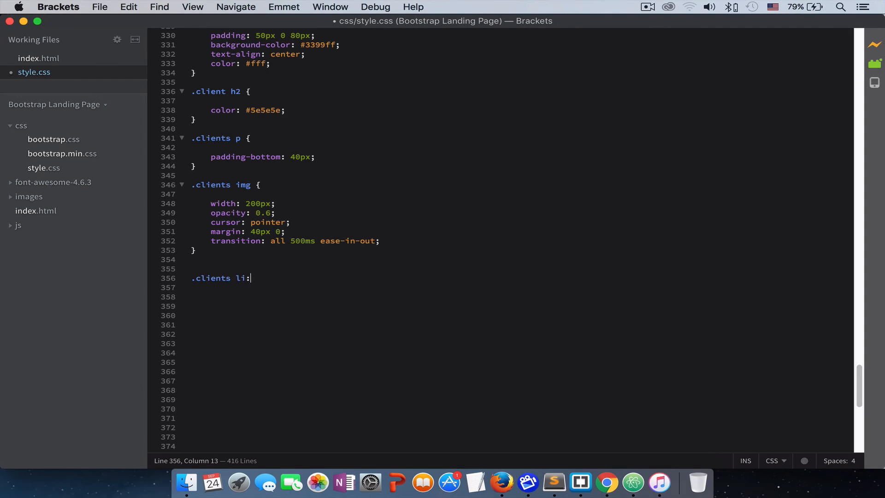
type("hover img {")
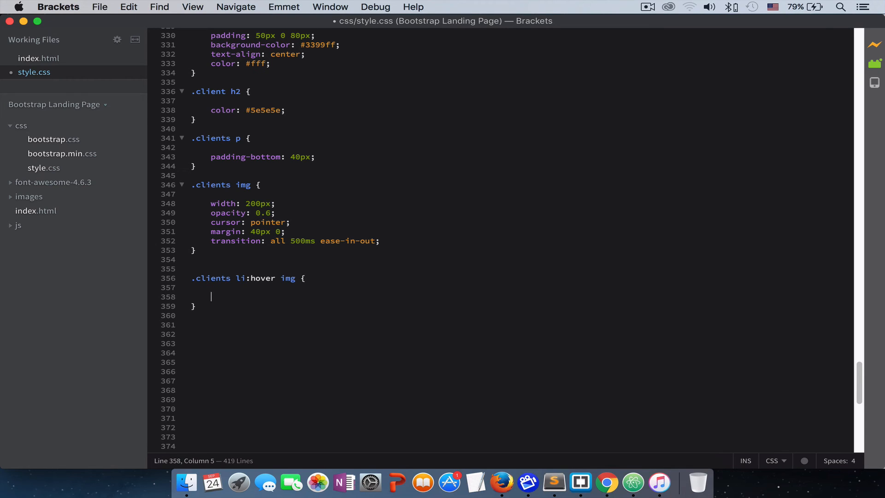
type("opacity:")
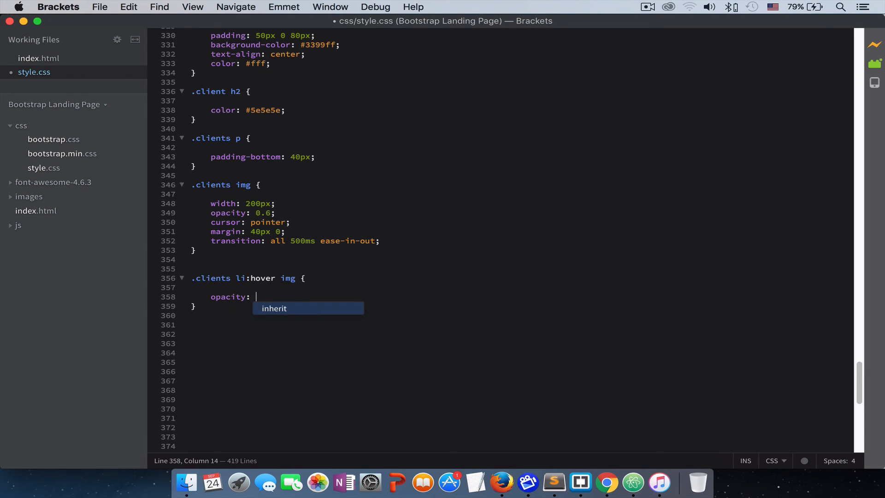
type("1;")
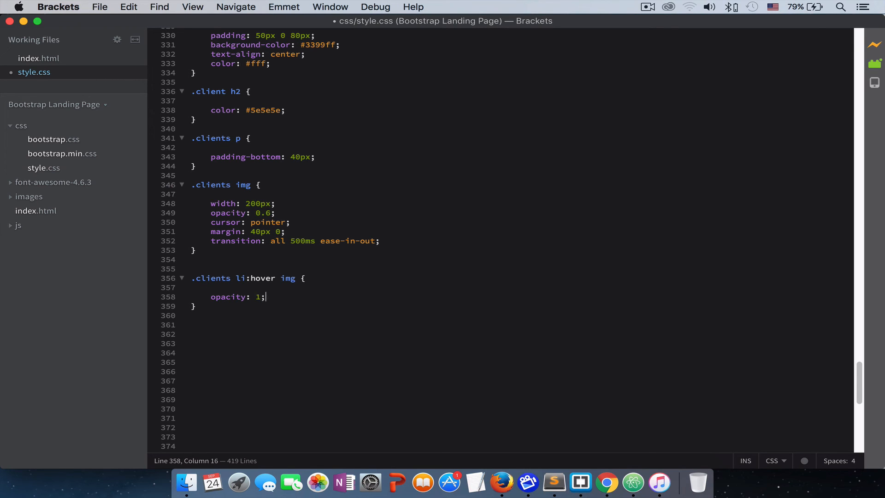
mouse_move(525, 482)
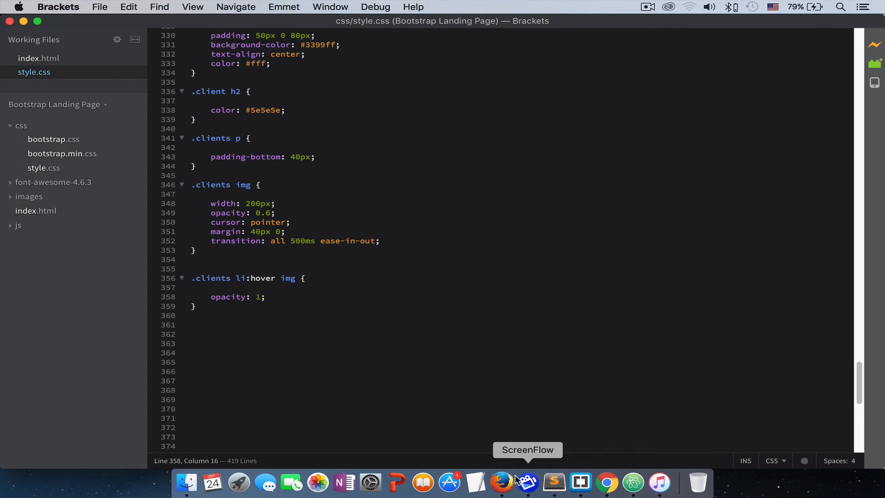
left_click(501, 482)
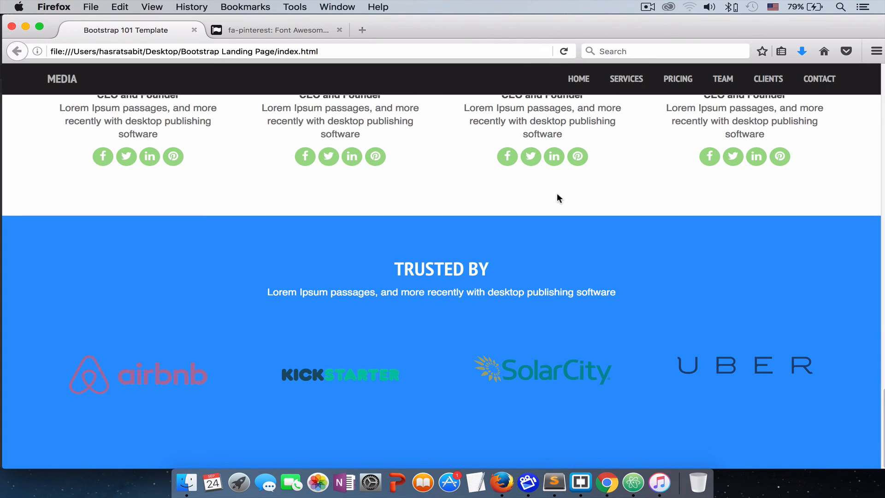
mouse_move(124, 401)
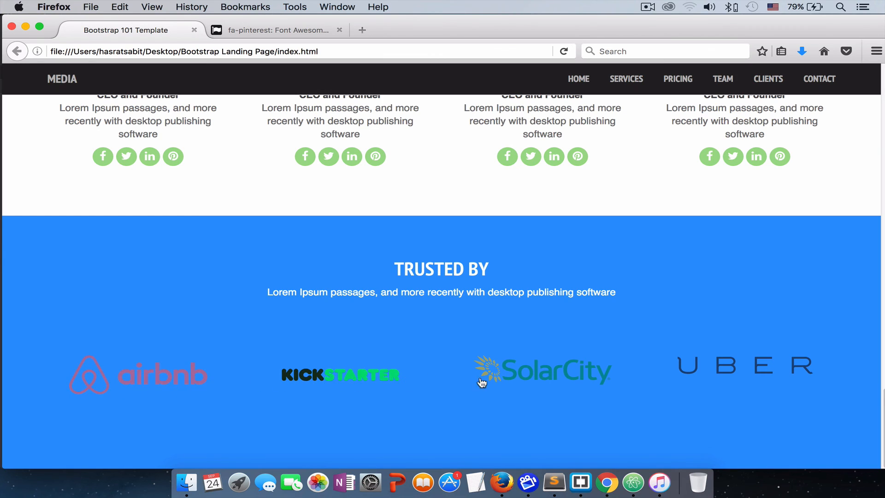
mouse_move(550, 379)
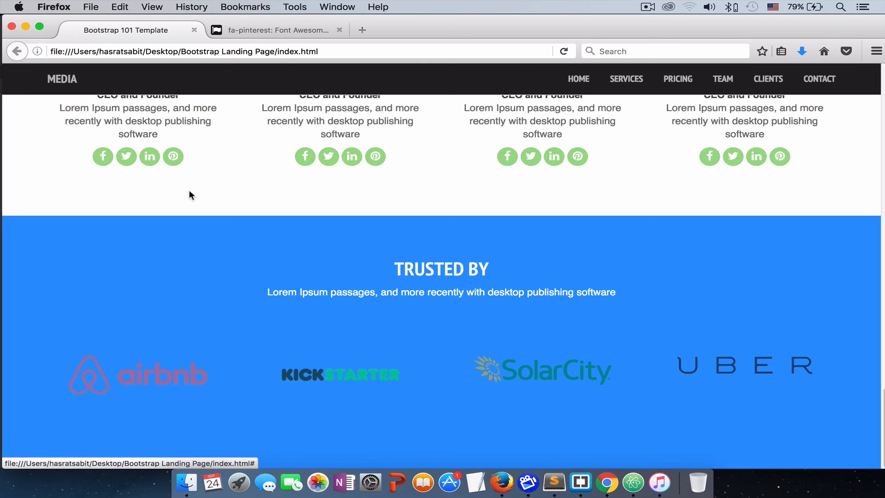
mouse_move(246, 191)
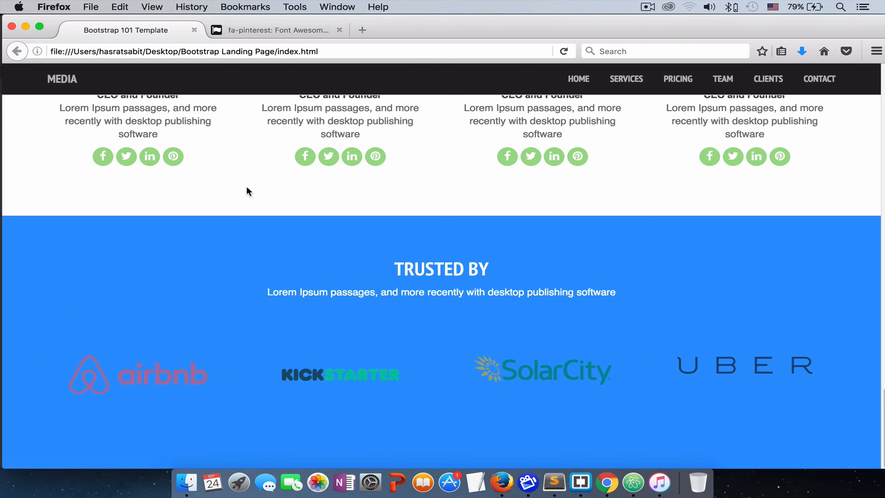